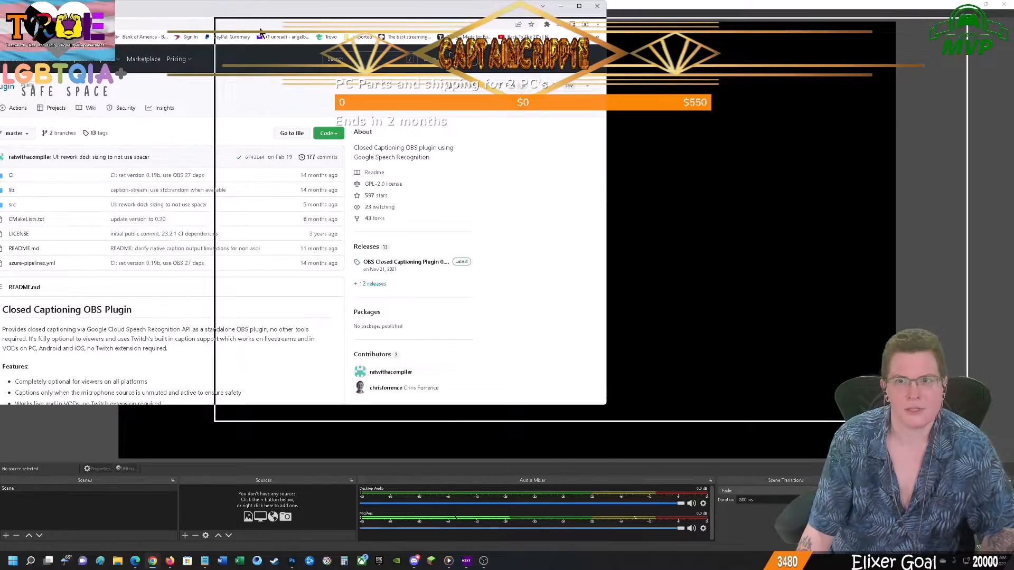
# - Read down the OBS-captions-plugin README to its Windows installation instructions
pyautogui.click(578, 7)
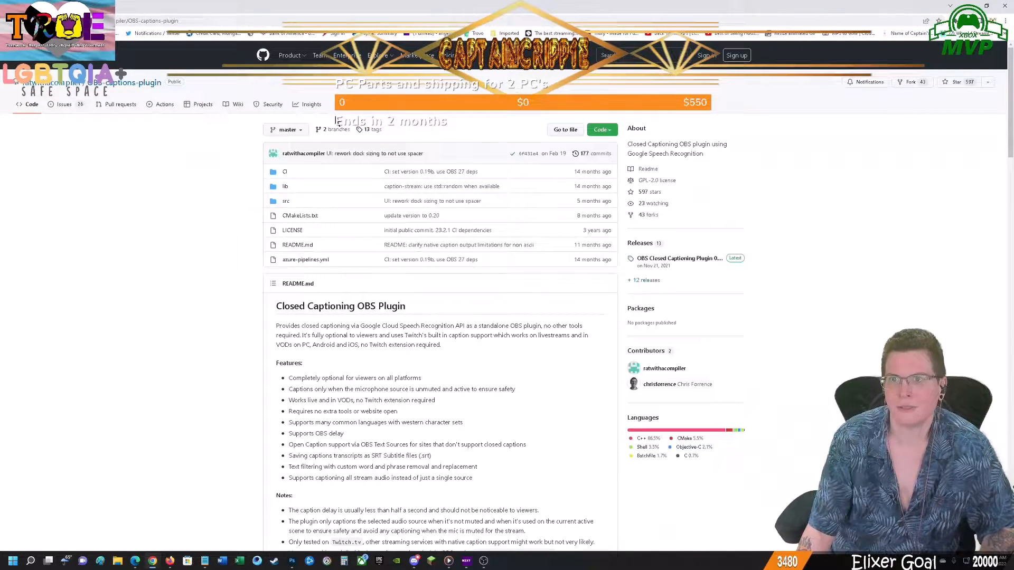
pyautogui.scroll(-3)
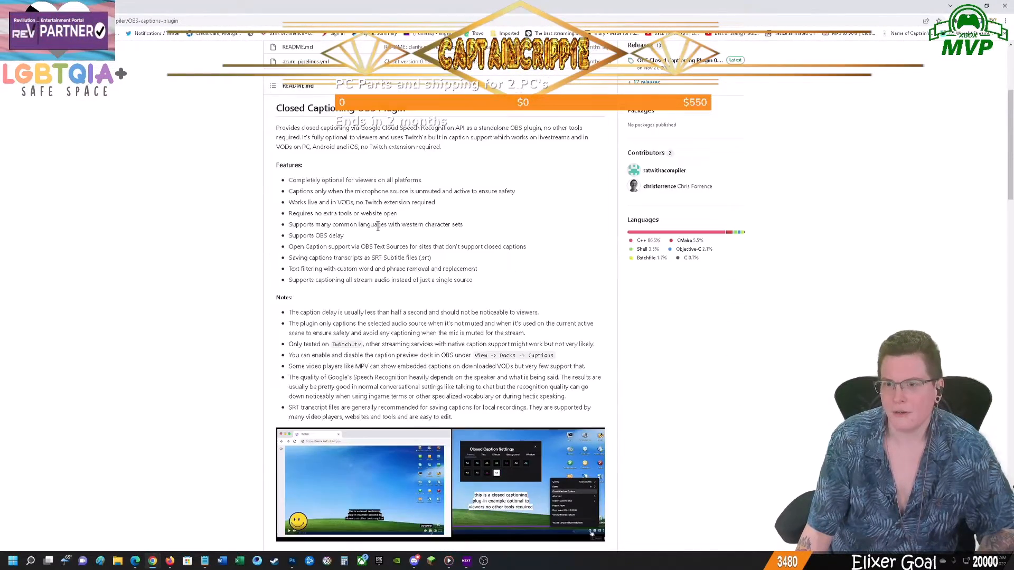
pyautogui.scroll(-3)
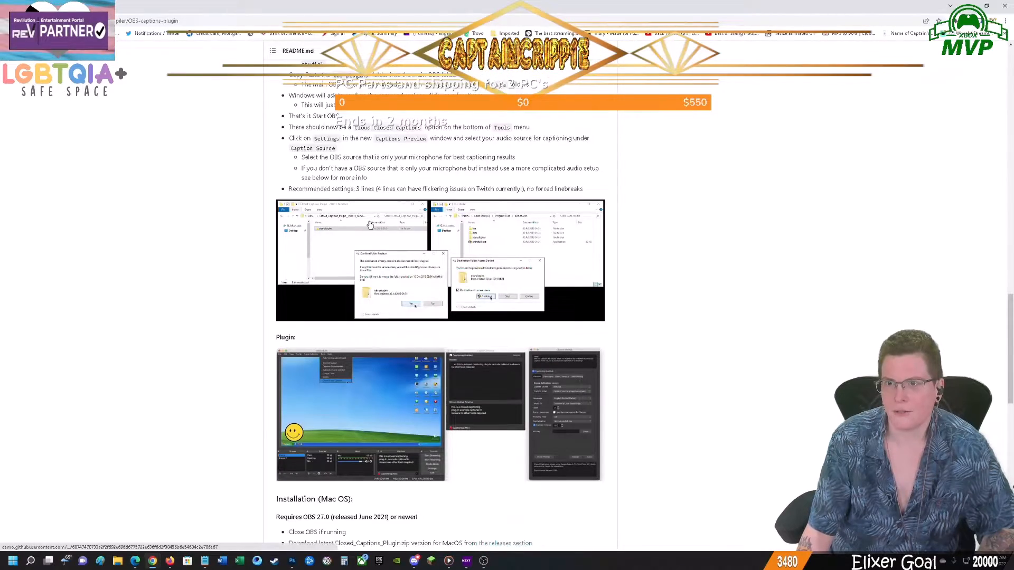
pyautogui.scroll(-3)
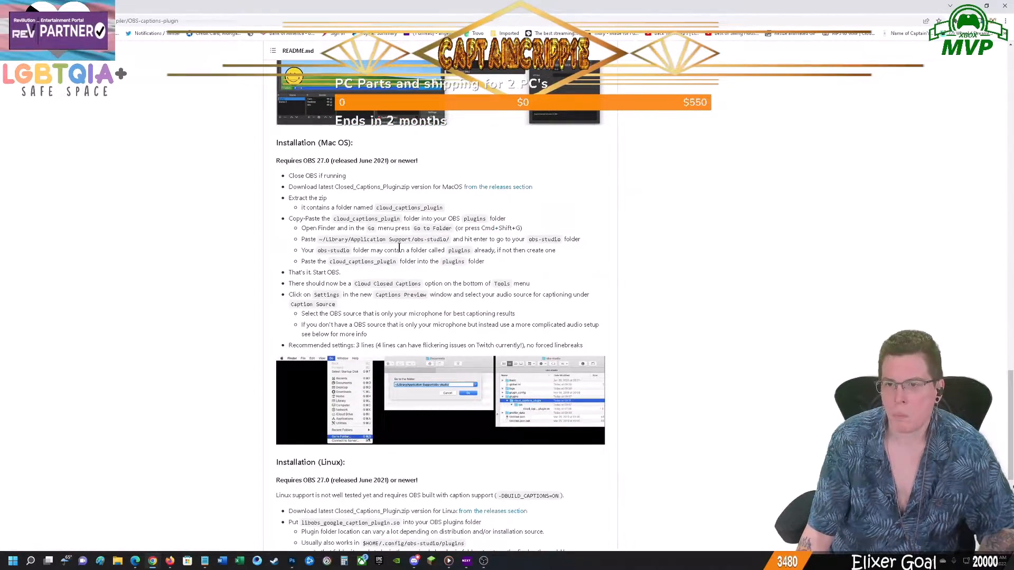
pyautogui.scroll(-3)
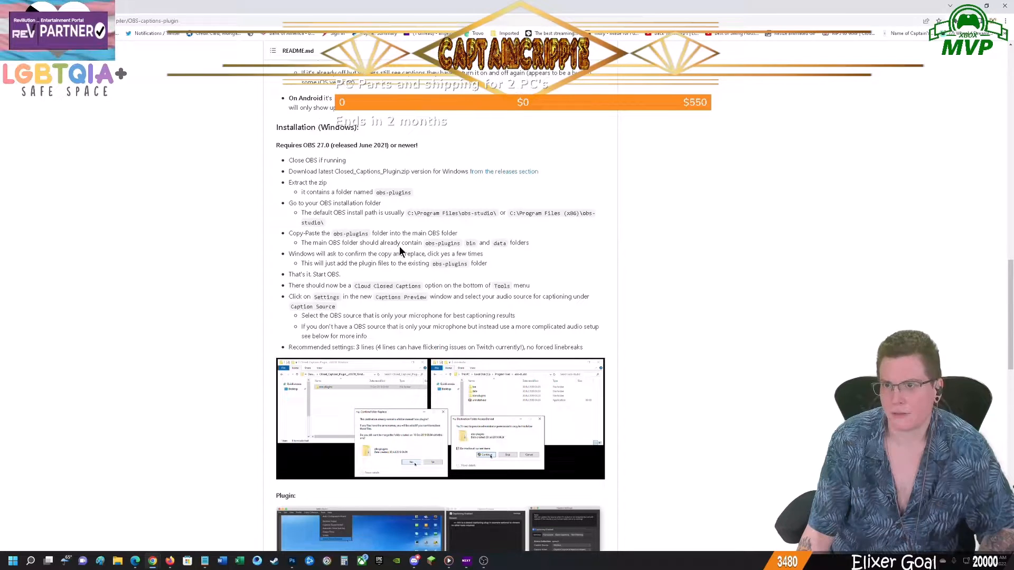
pyautogui.moveTo(504, 171)
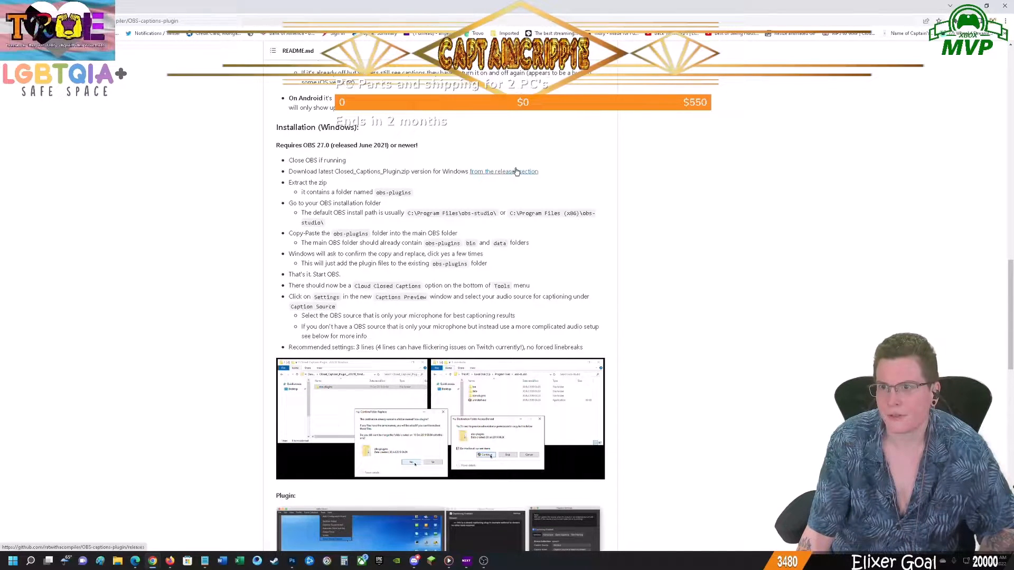
# - From the releases page, download Closed_Captions_Plugin__v0.20b_Windows.zip
pyautogui.click(503, 171)
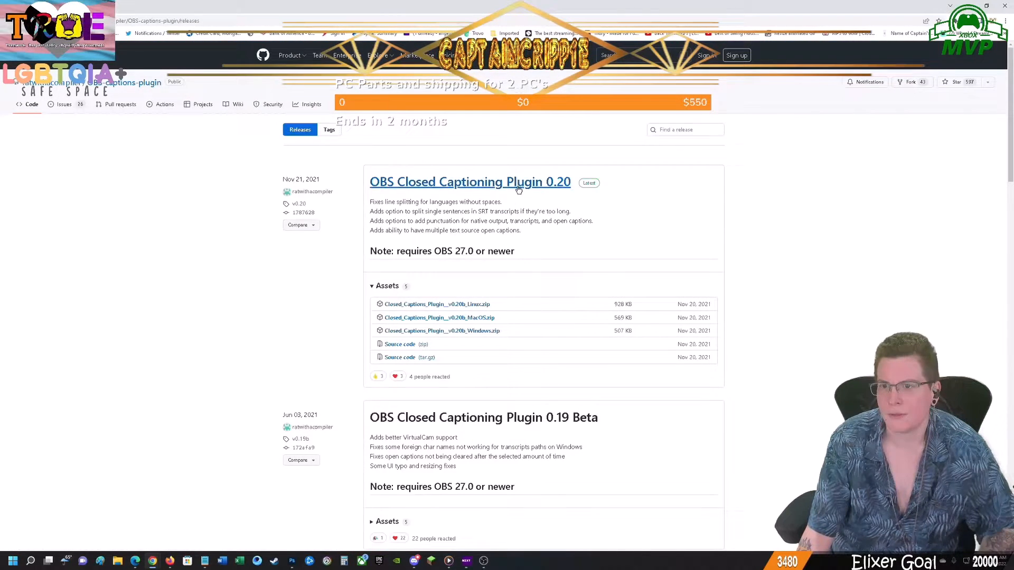
pyautogui.moveTo(526, 376)
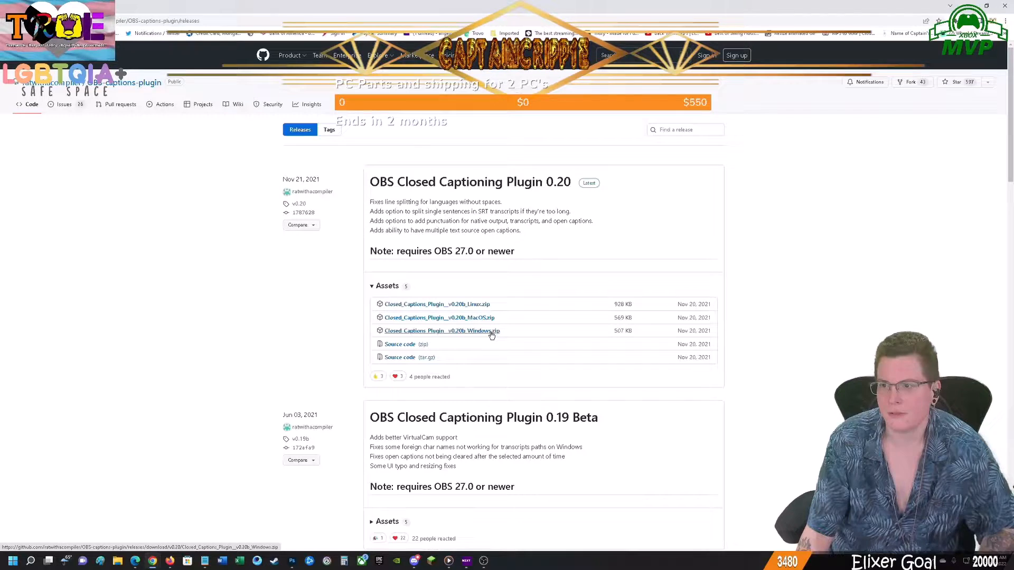
pyautogui.click(442, 330)
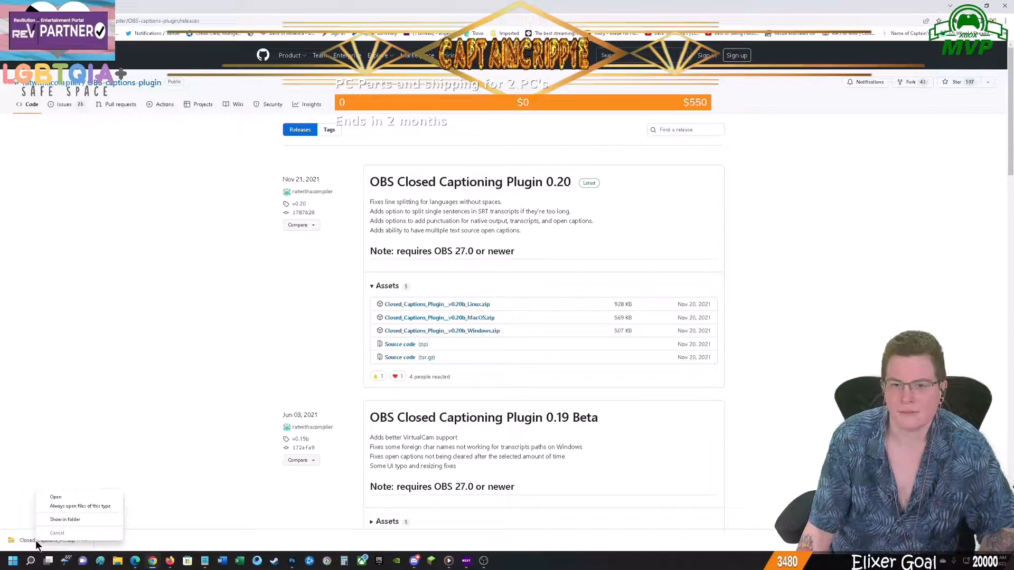
# - Extract the downloaded Windows plugin zip in its Downloads folder
pyautogui.click(65, 520)
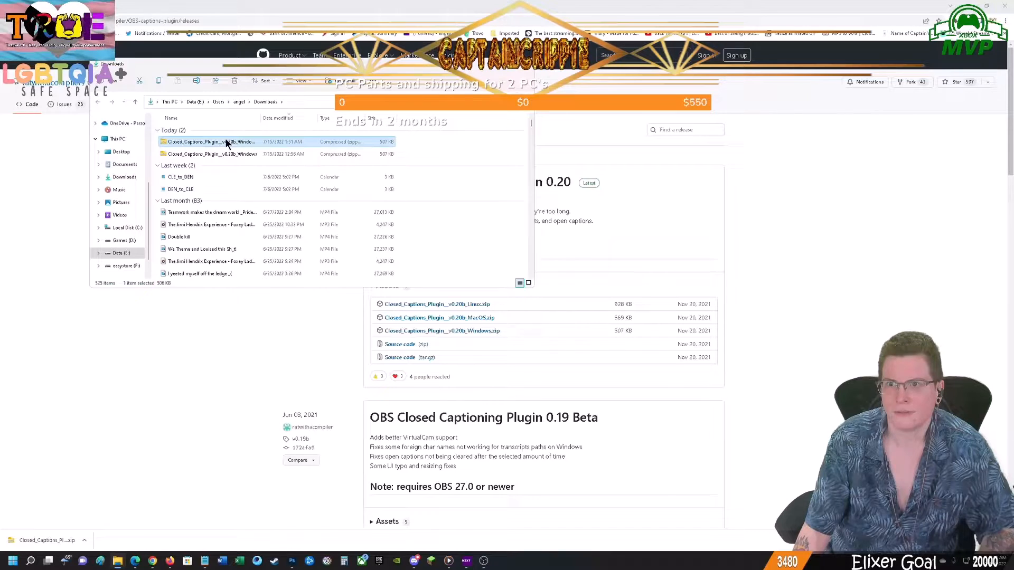
pyautogui.rightClick(209, 142)
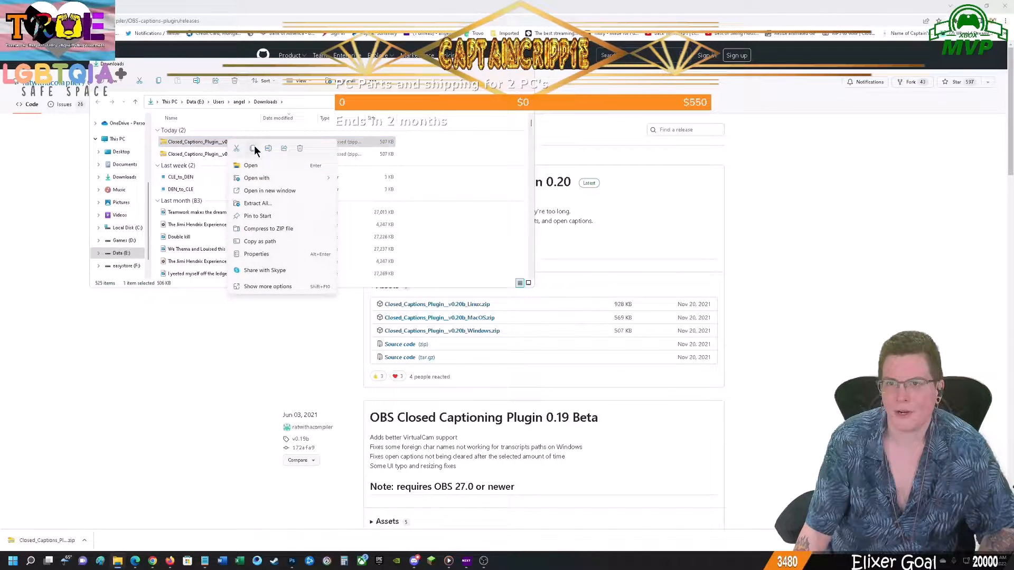
pyautogui.moveTo(257, 203)
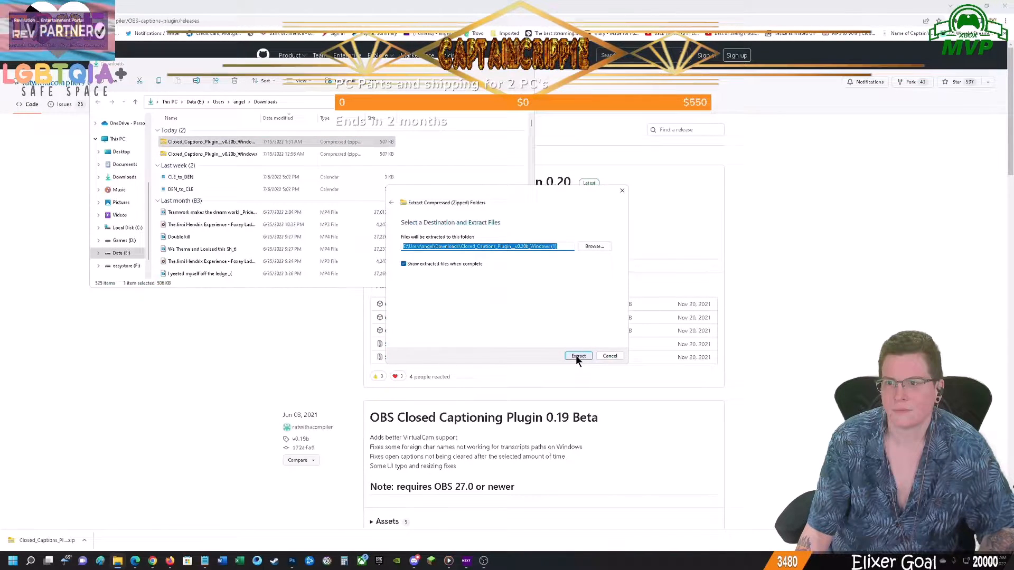
pyautogui.click(577, 356)
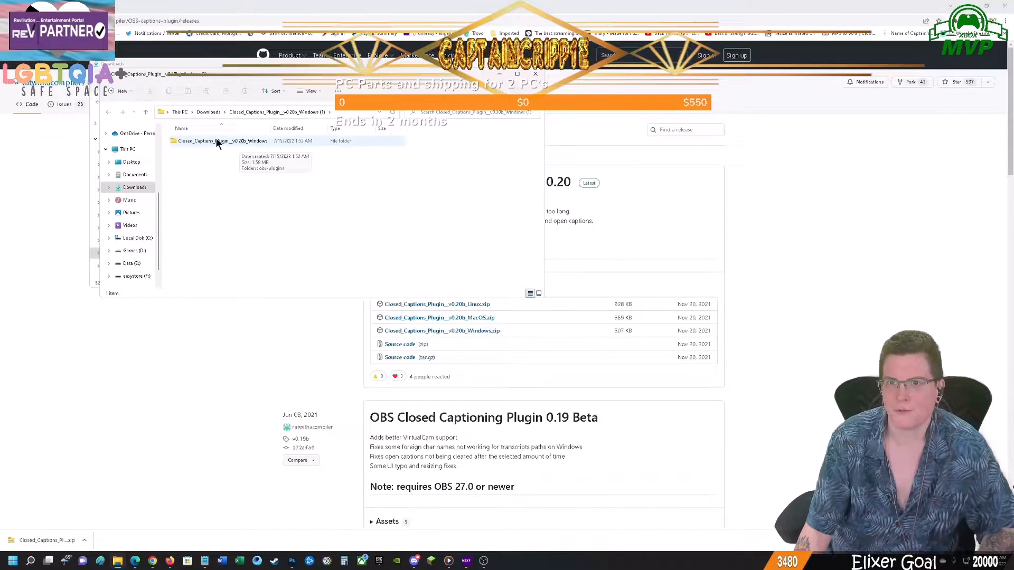
# - Copy the obs-plugins folder found inside the extracted plugin folder
pyautogui.doubleClick(219, 140)
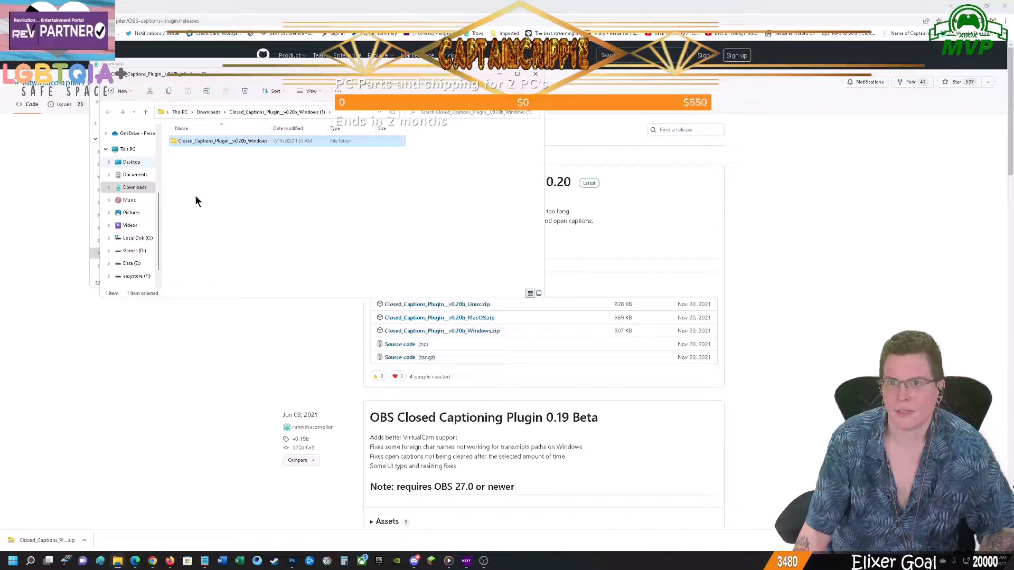
pyautogui.moveTo(203, 141)
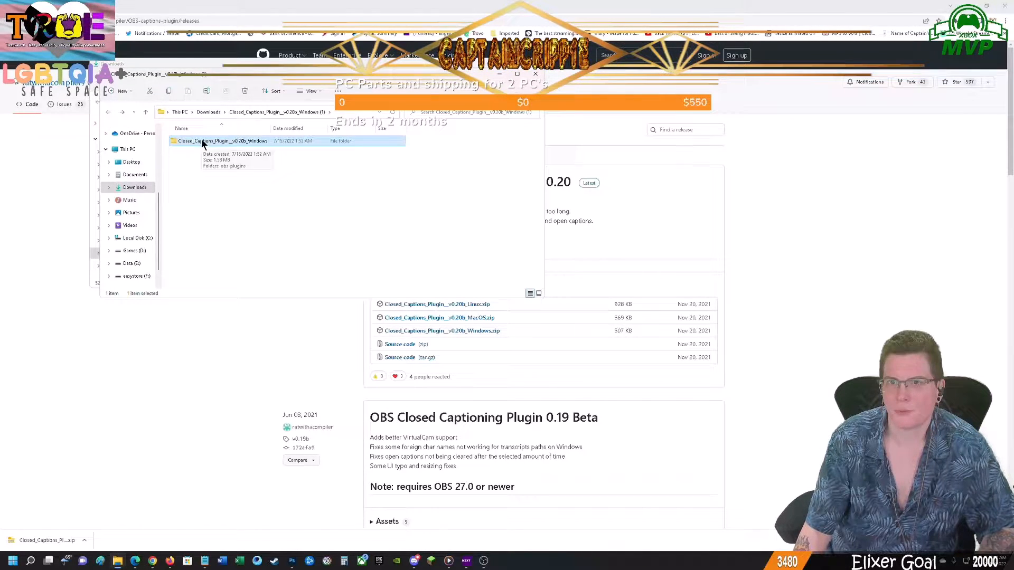
pyautogui.doubleClick(220, 140)
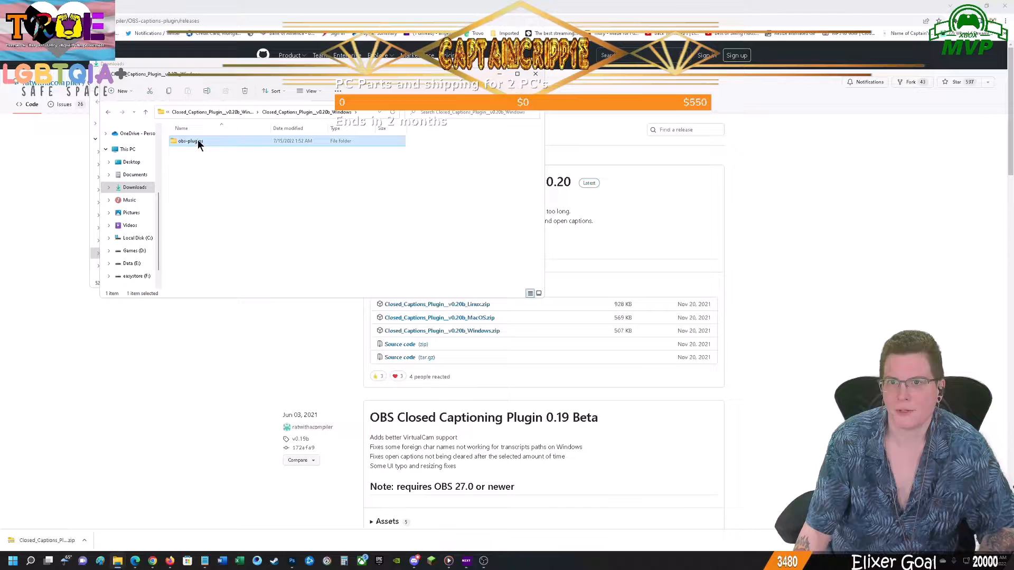
pyautogui.rightClick(189, 140)
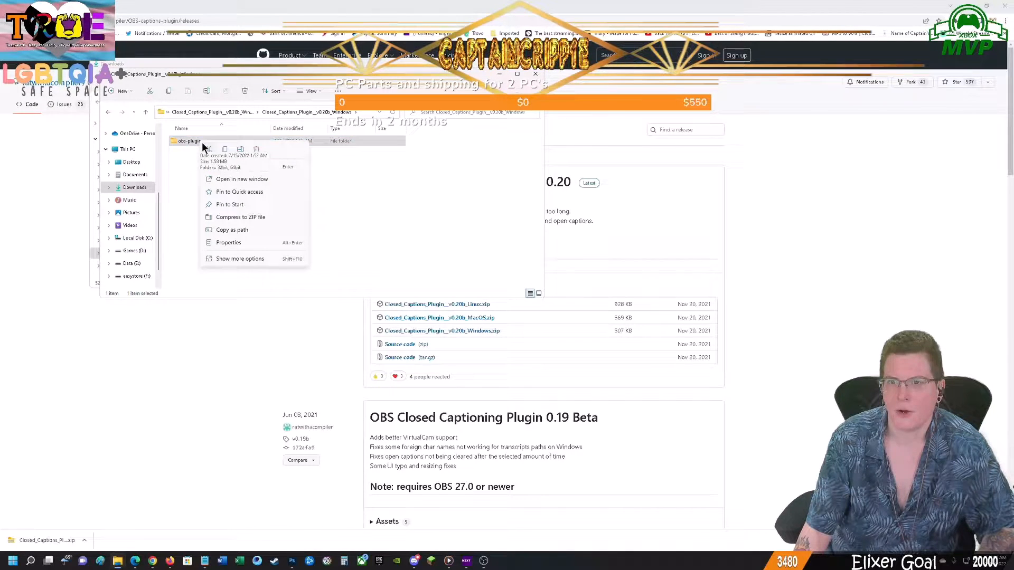
pyautogui.click(238, 259)
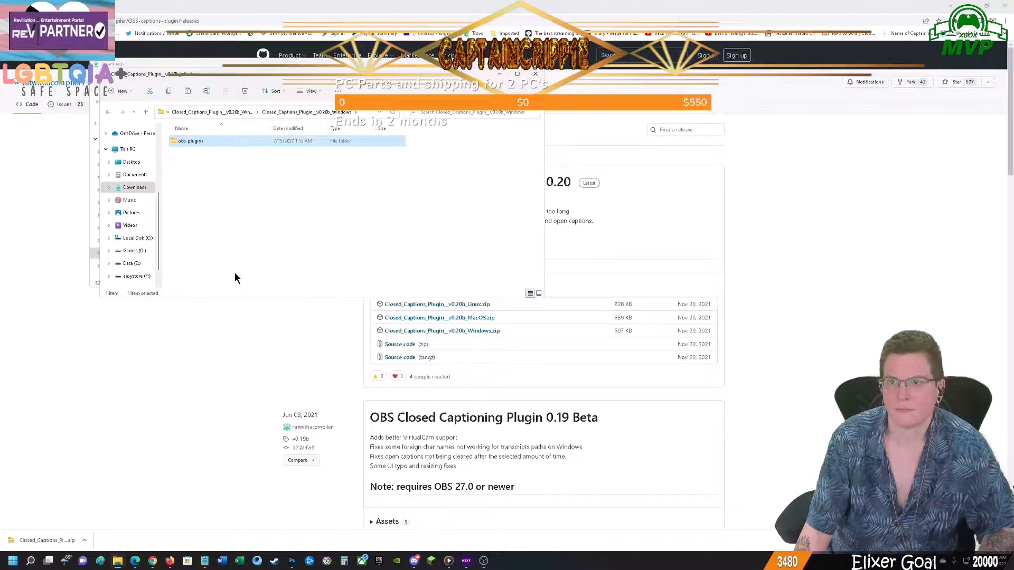
pyautogui.click(134, 188)
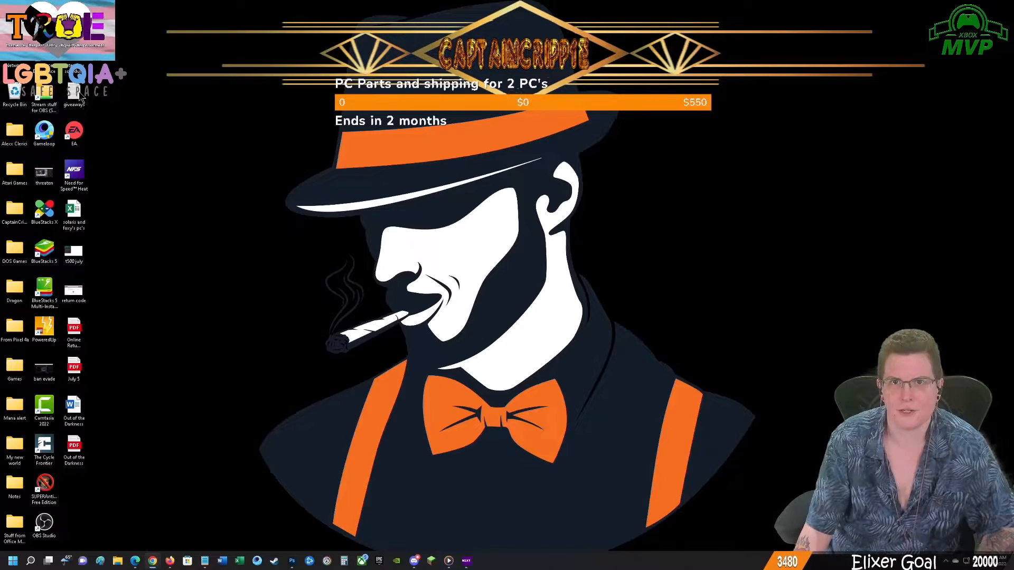
# - Navigate to C:\Program Files\obs-studio in File Explorer
pyautogui.click(116, 560)
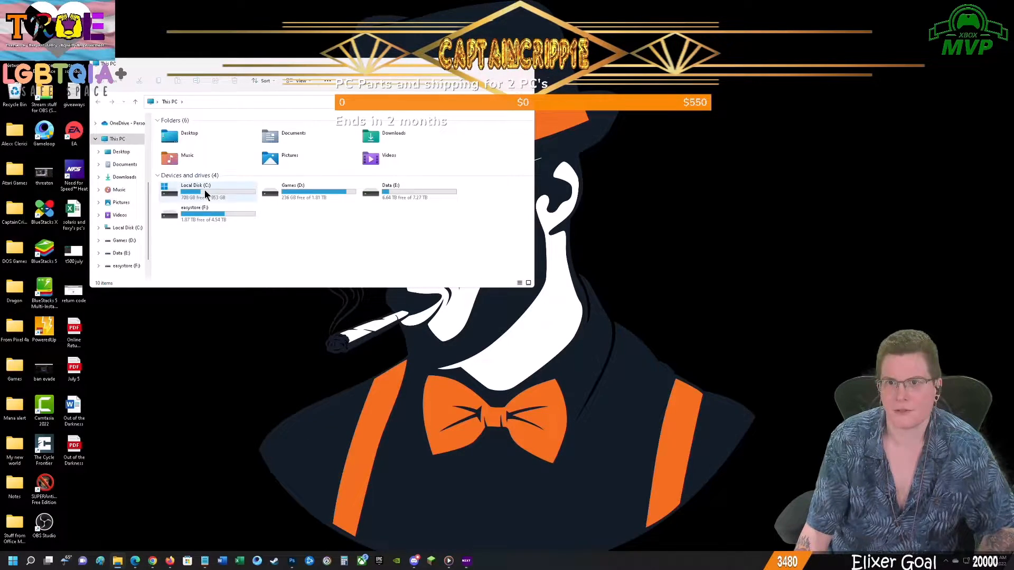
pyautogui.doubleClick(196, 188)
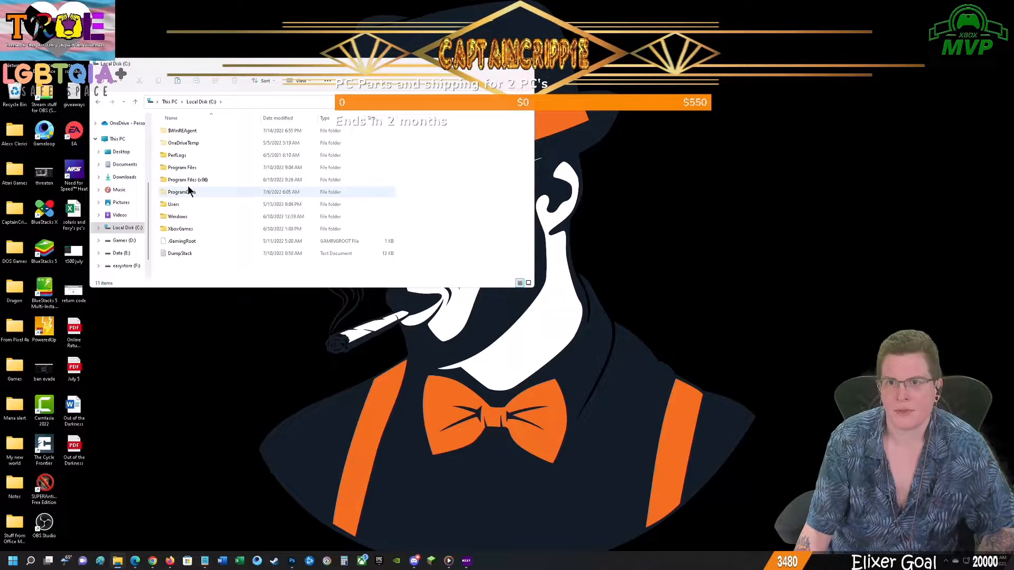
pyautogui.doubleClick(182, 167)
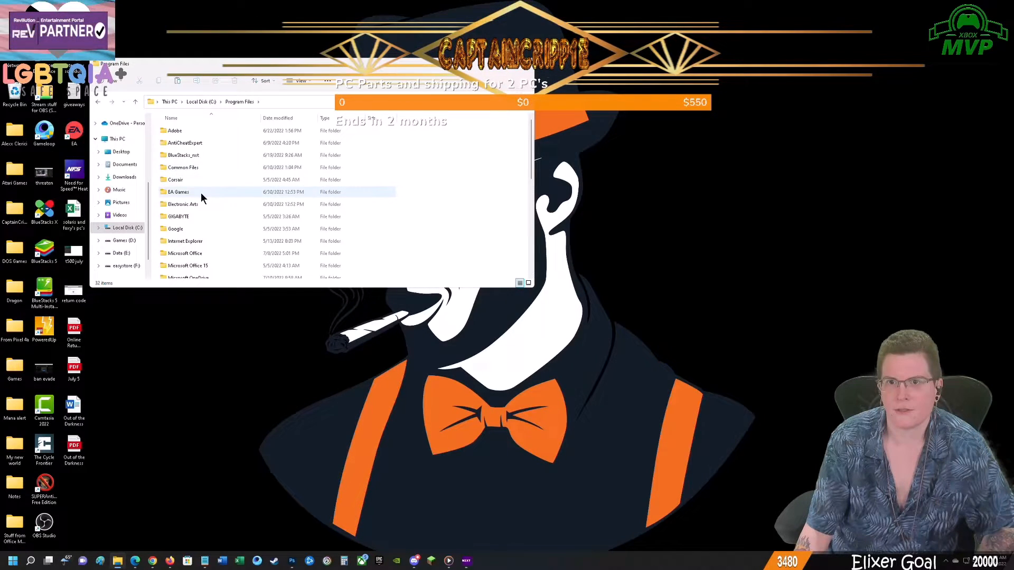
pyautogui.scroll(-3)
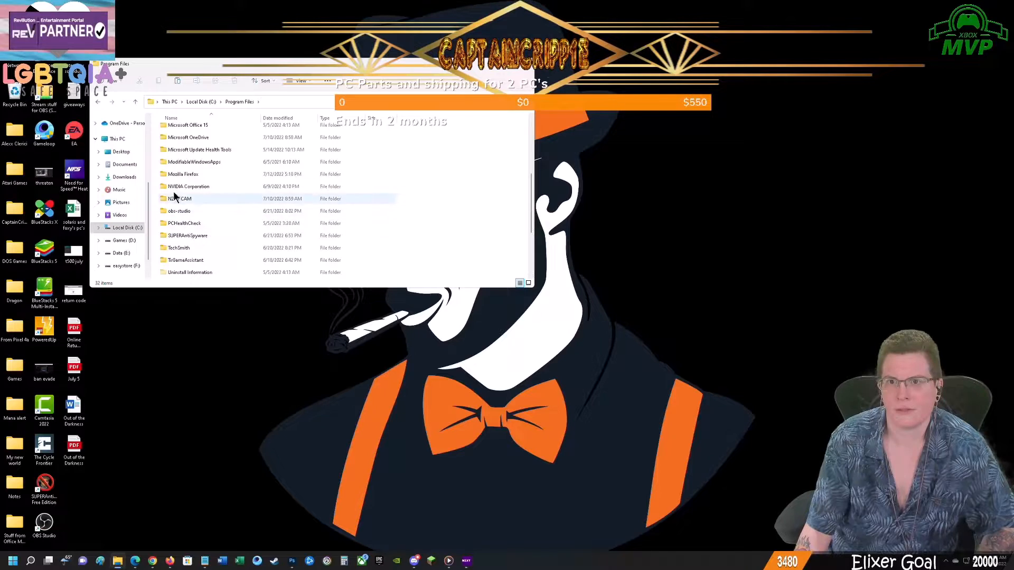
pyautogui.doubleClick(179, 211)
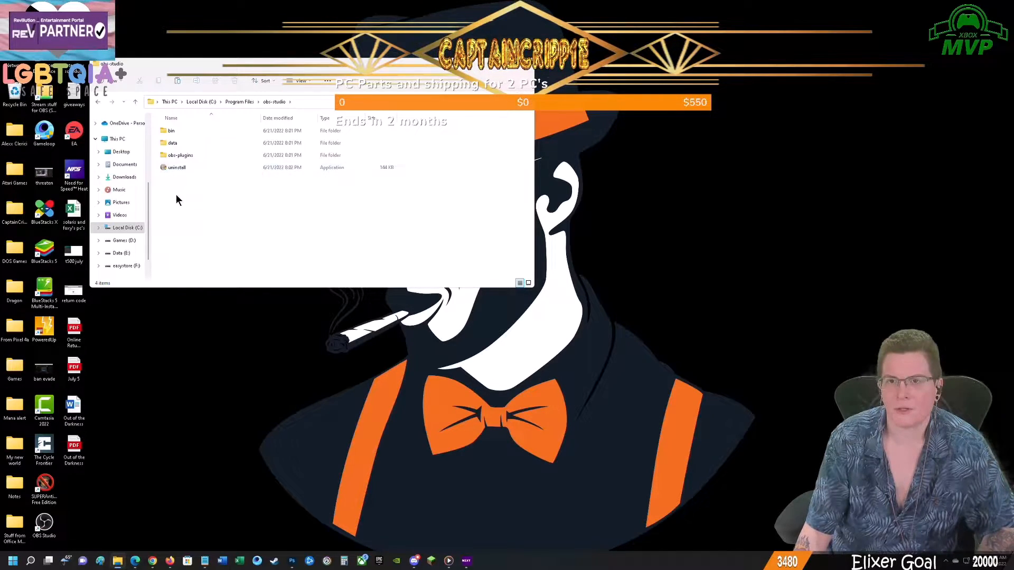
# - Paste obs-plugins into the obs-studio folder, continuing past the administrator permission prompt
pyautogui.rightClick(178, 200)
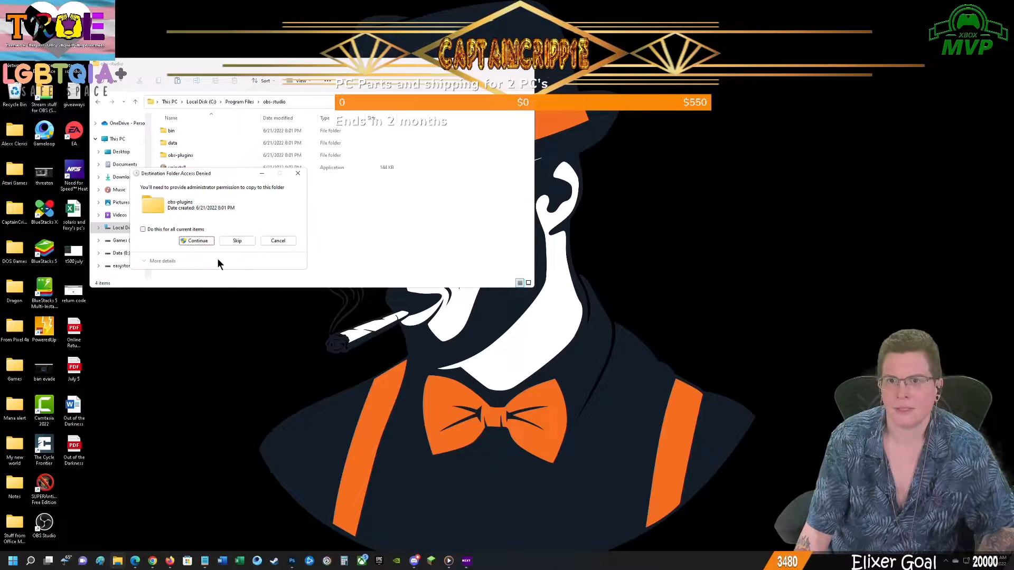
pyautogui.moveTo(161, 184)
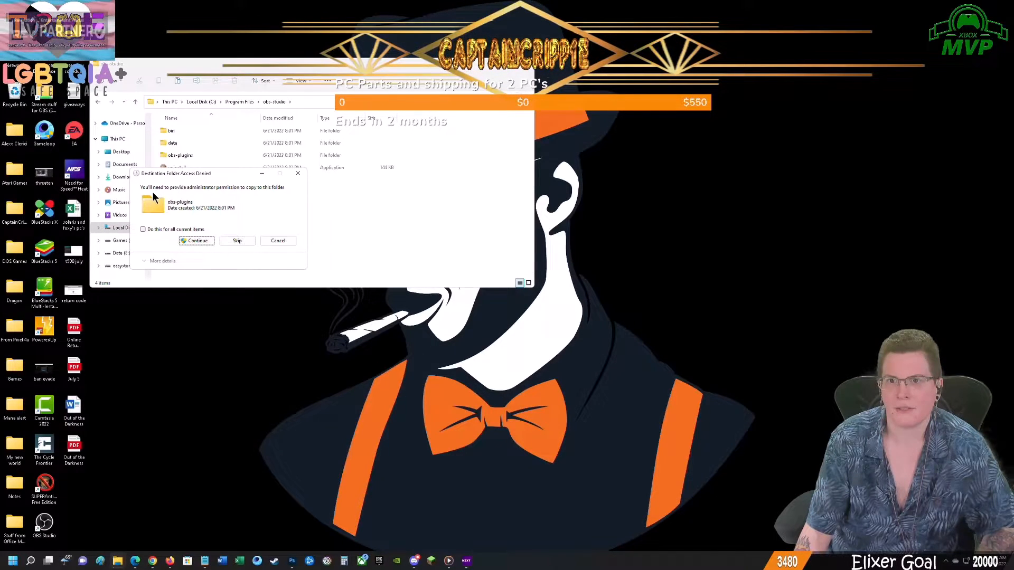
pyautogui.moveTo(256, 200)
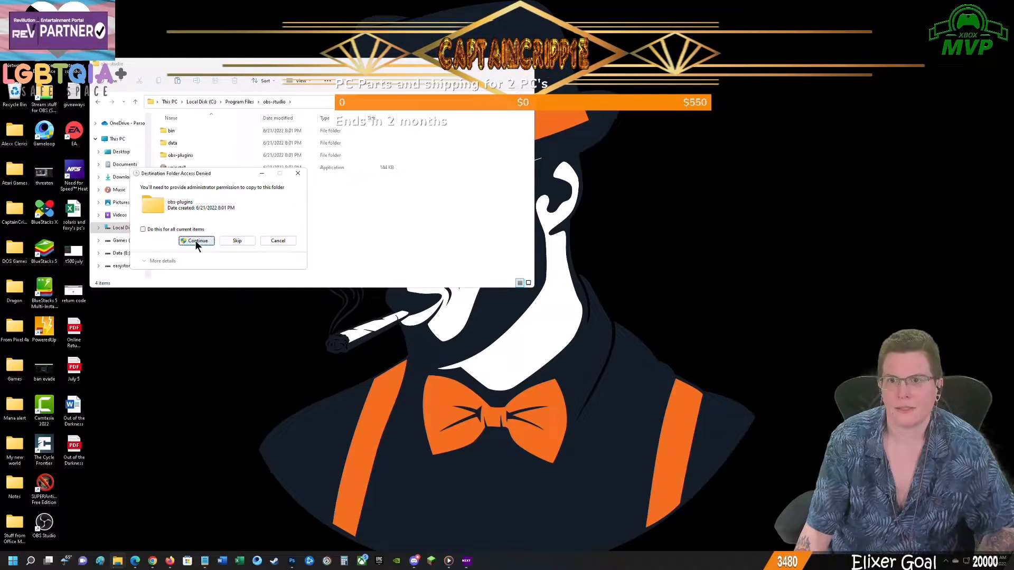
pyautogui.click(196, 241)
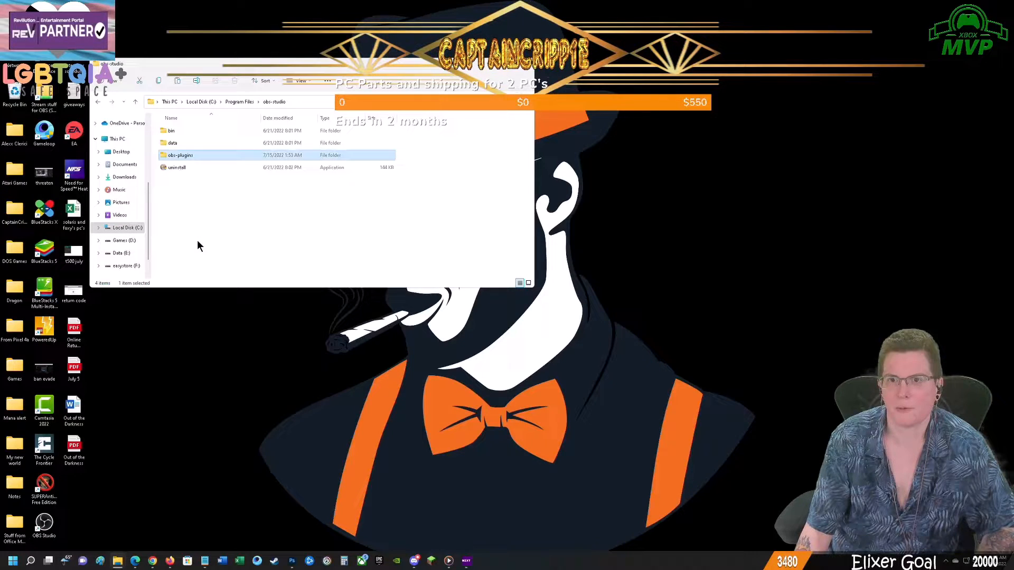
pyautogui.moveTo(199, 161)
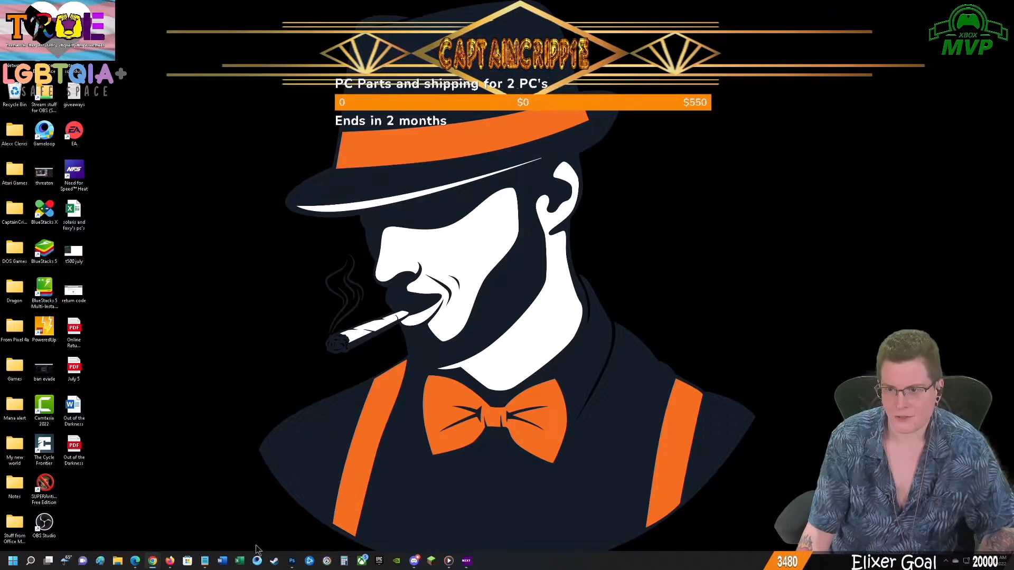
pyautogui.moveTo(353, 414)
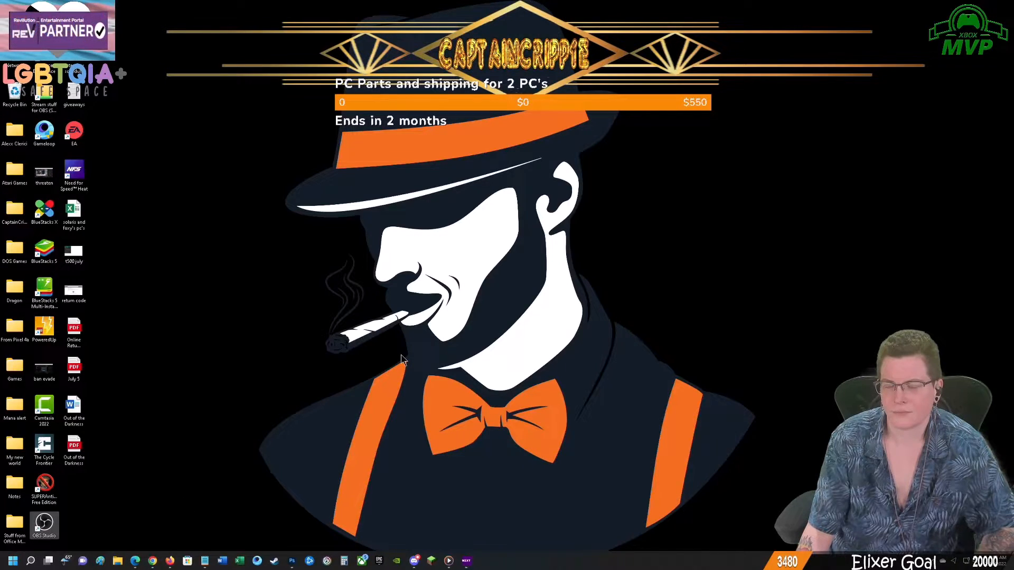
# - In Cloud Closed Captions settings, set the Caption Source to Mic/Aux and save
pyautogui.click(43, 523)
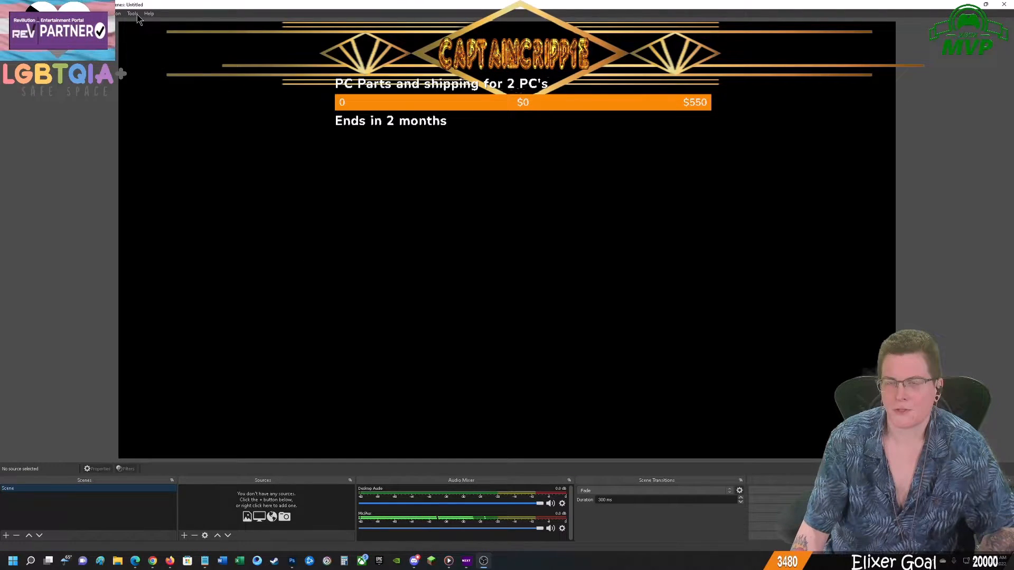
pyautogui.click(133, 12)
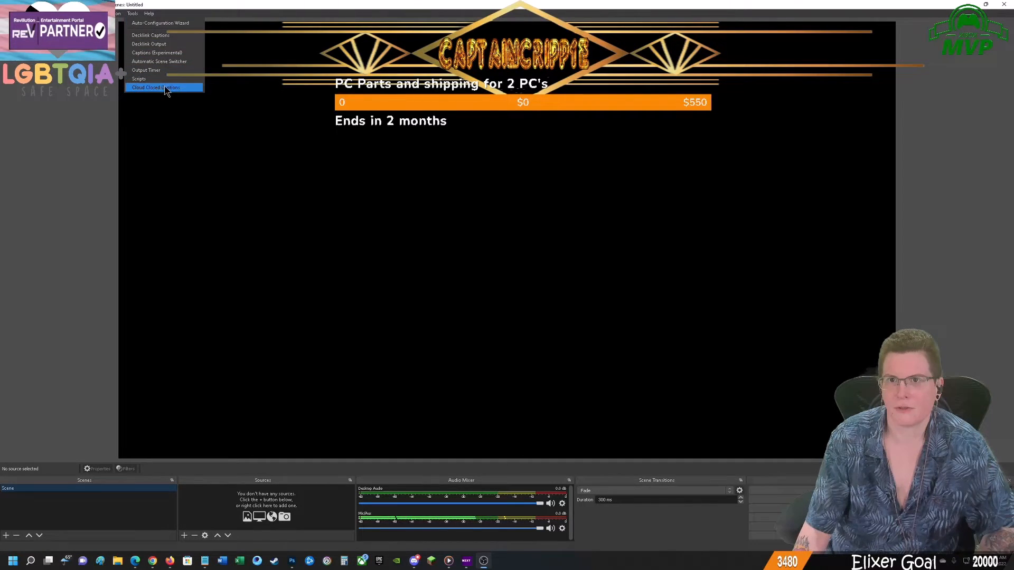
pyautogui.click(155, 87)
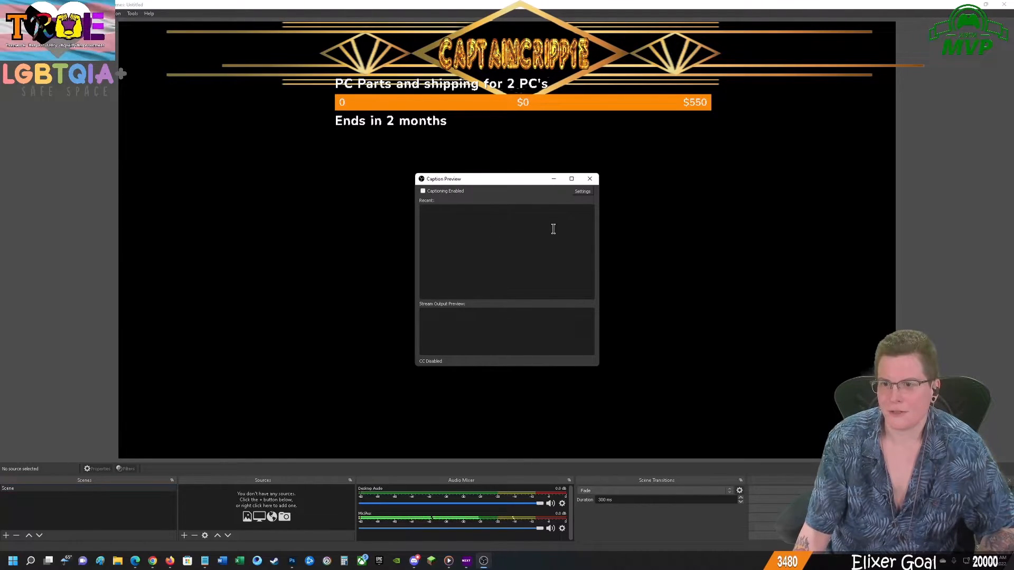
pyautogui.click(580, 191)
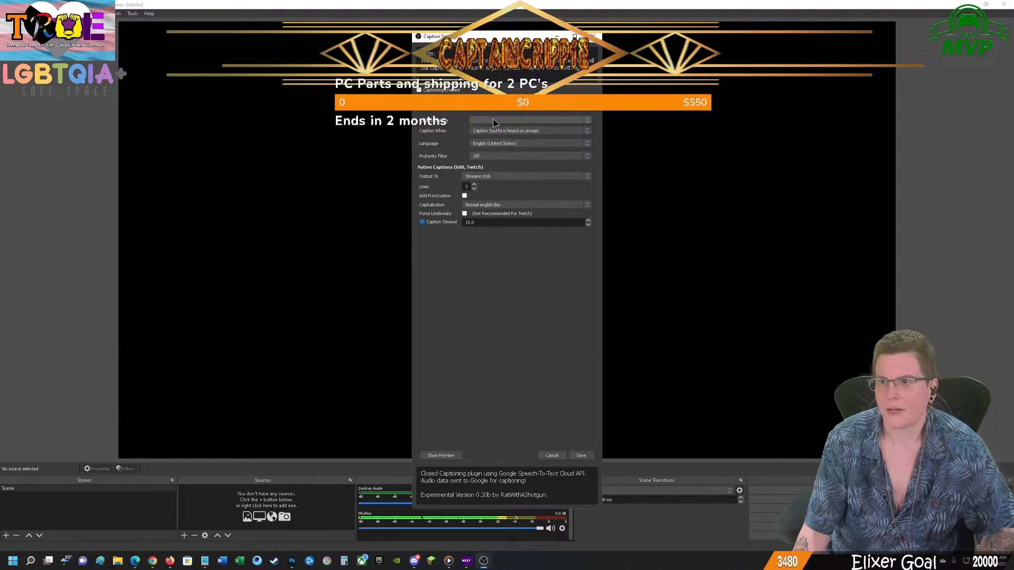
pyautogui.click(527, 119)
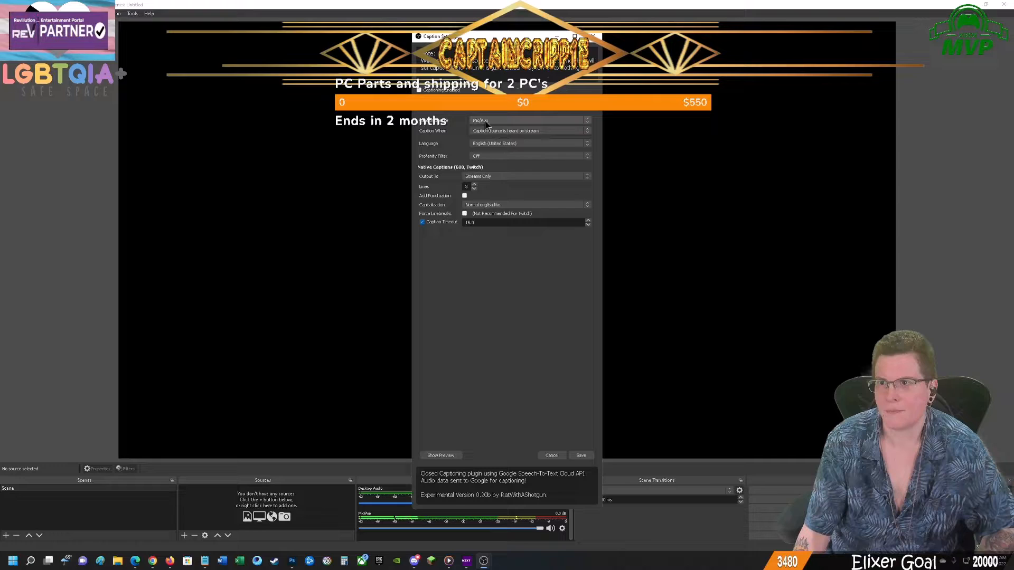
pyautogui.moveTo(499, 140)
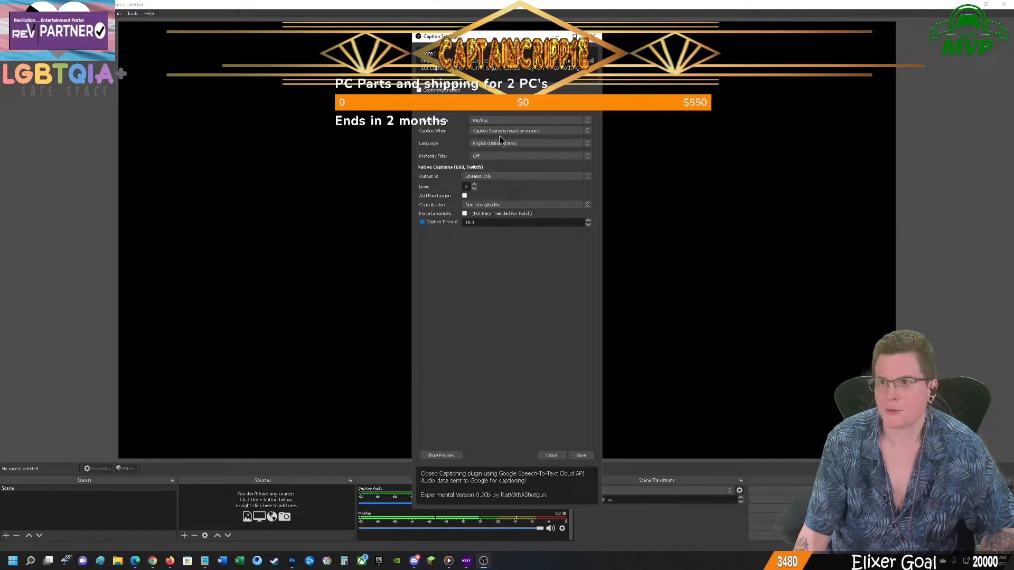
pyautogui.moveTo(542, 143)
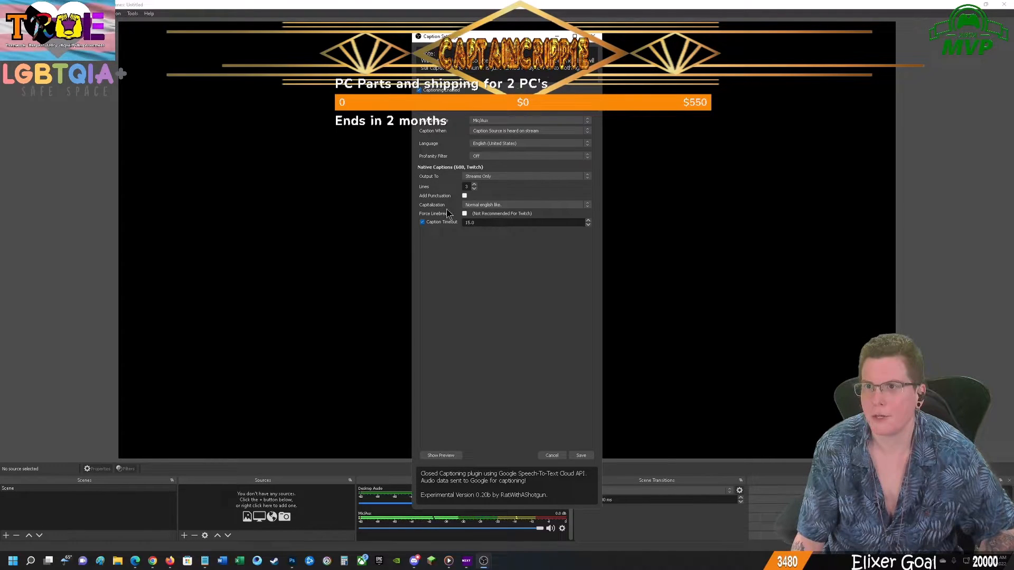
pyautogui.moveTo(481, 352)
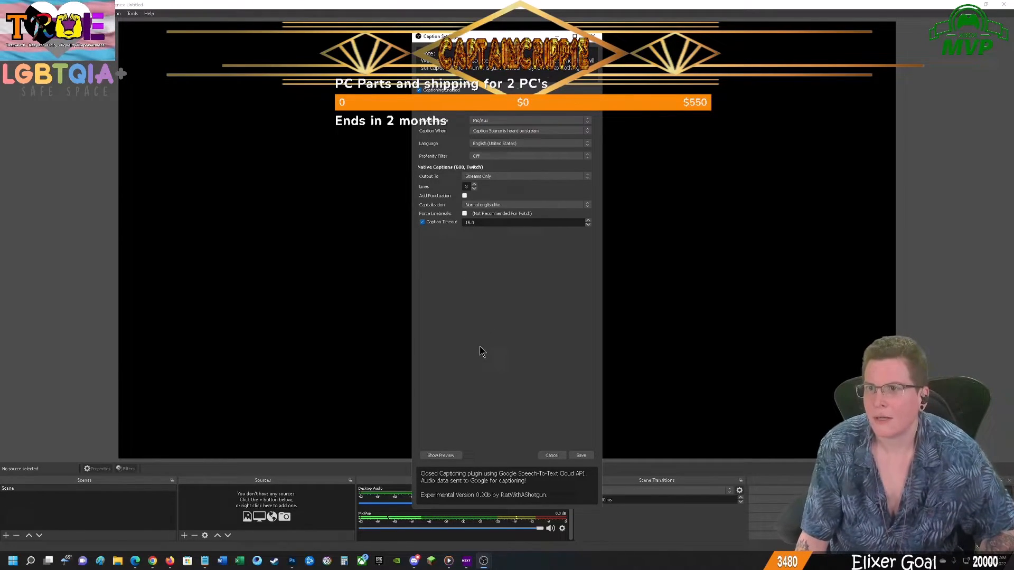
pyautogui.moveTo(459, 125)
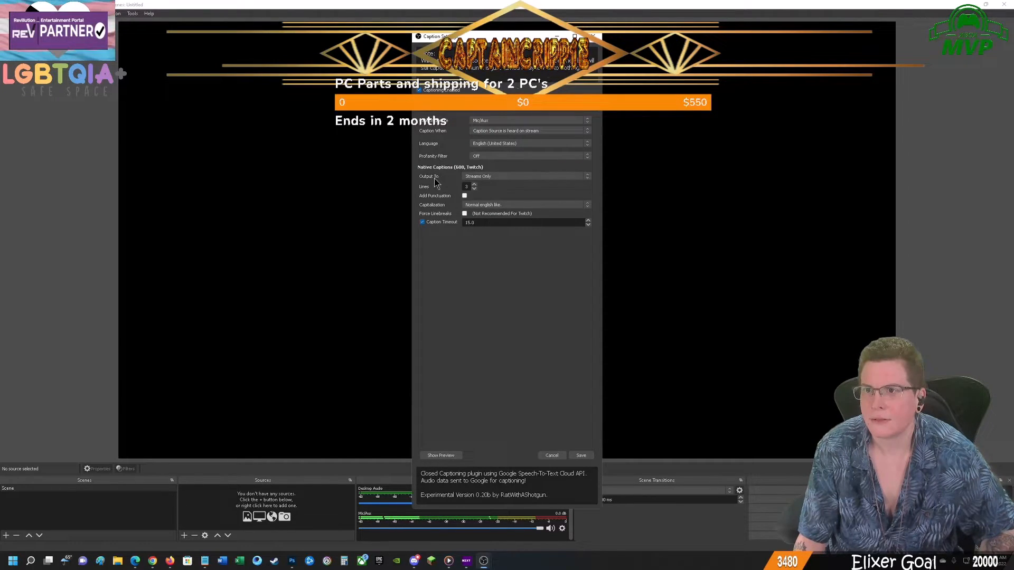
pyautogui.moveTo(438, 234)
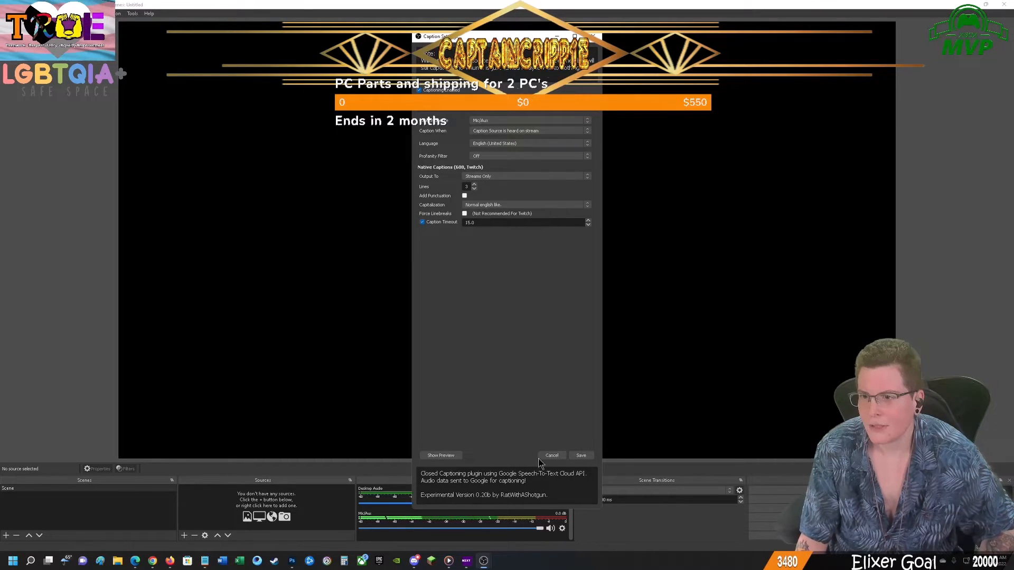
pyautogui.click(440, 455)
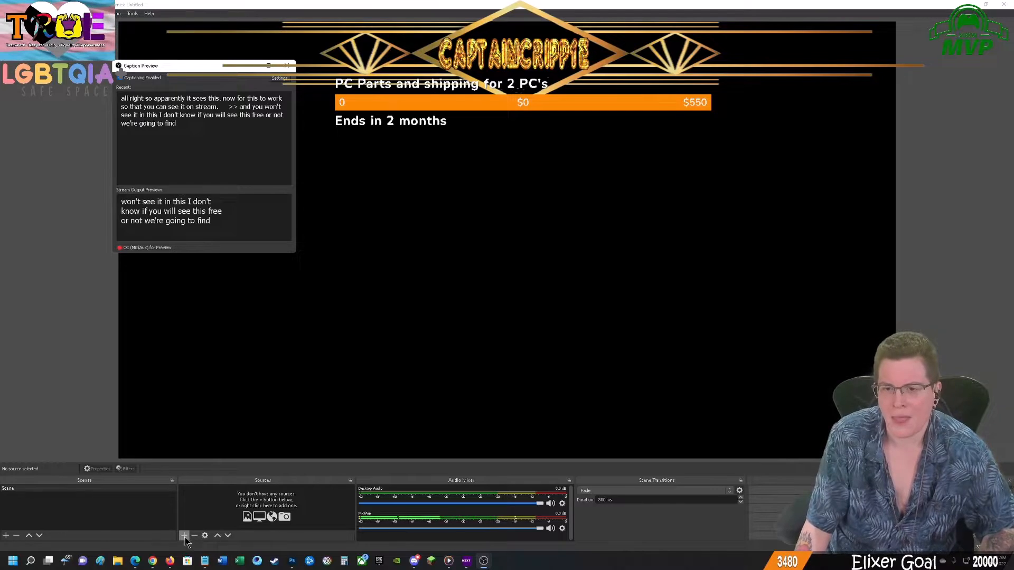
# - Create a Text (GDI+) source named 'Closed Captions' in the scene
pyautogui.click(183, 535)
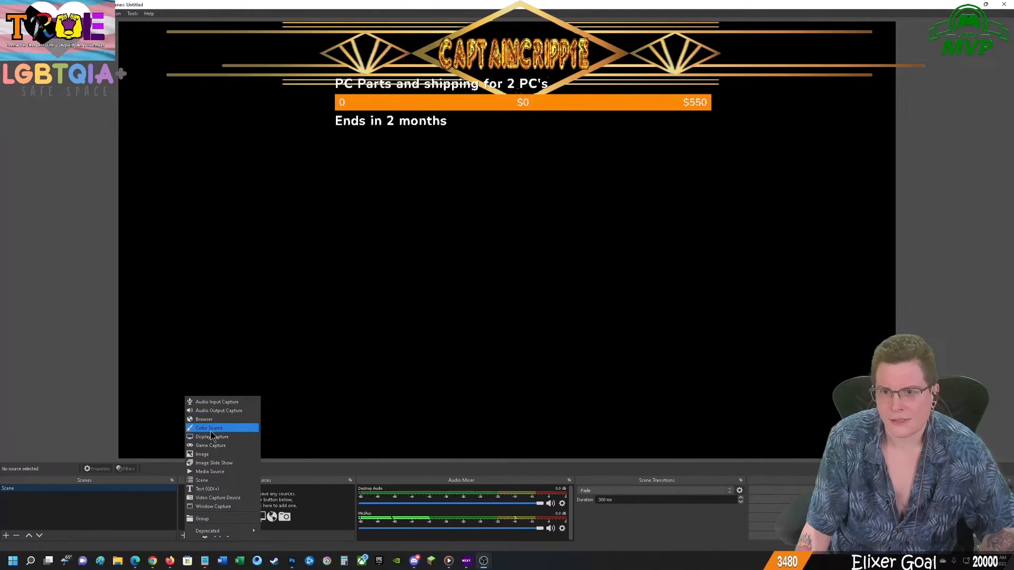
pyautogui.moveTo(213, 462)
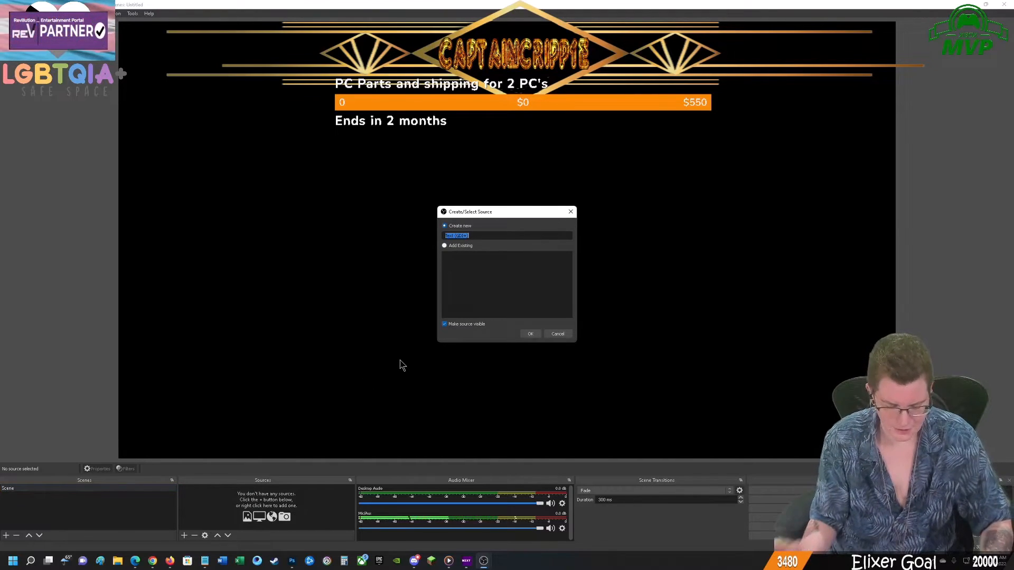
pyautogui.write('Closed Captio')
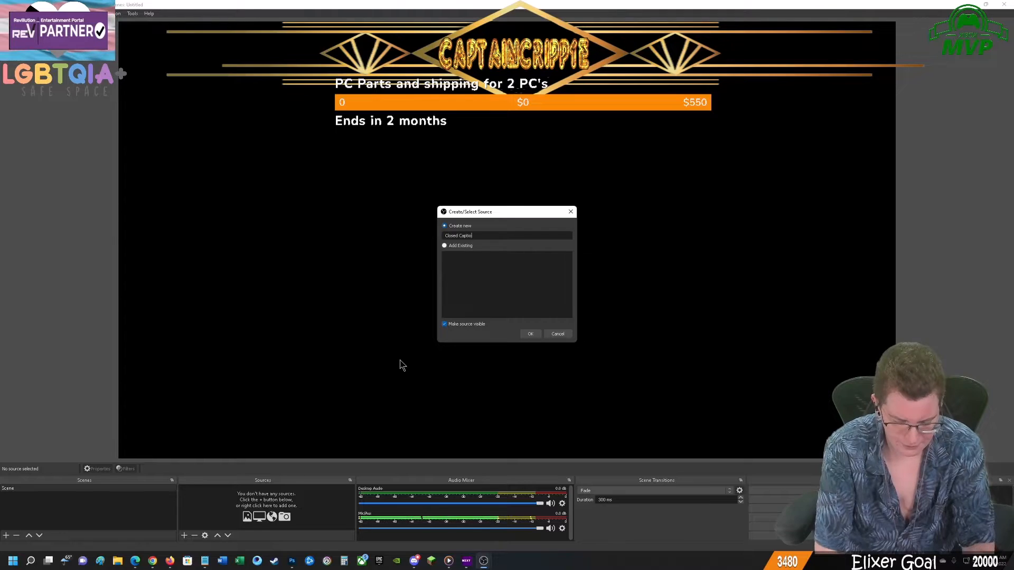
pyautogui.click(529, 334)
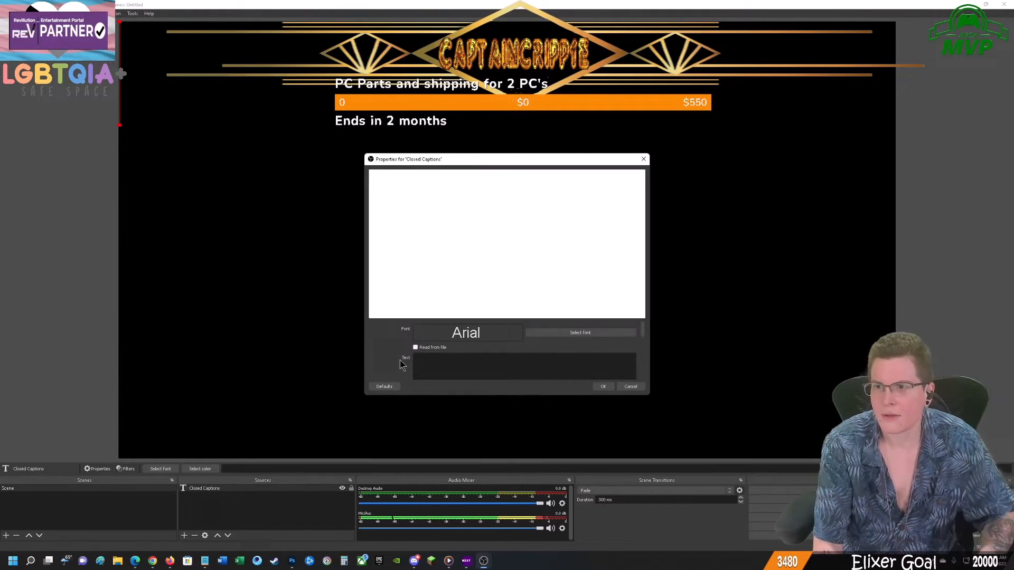
# - Set the Closed Captions font to Arial Regular
pyautogui.click(580, 333)
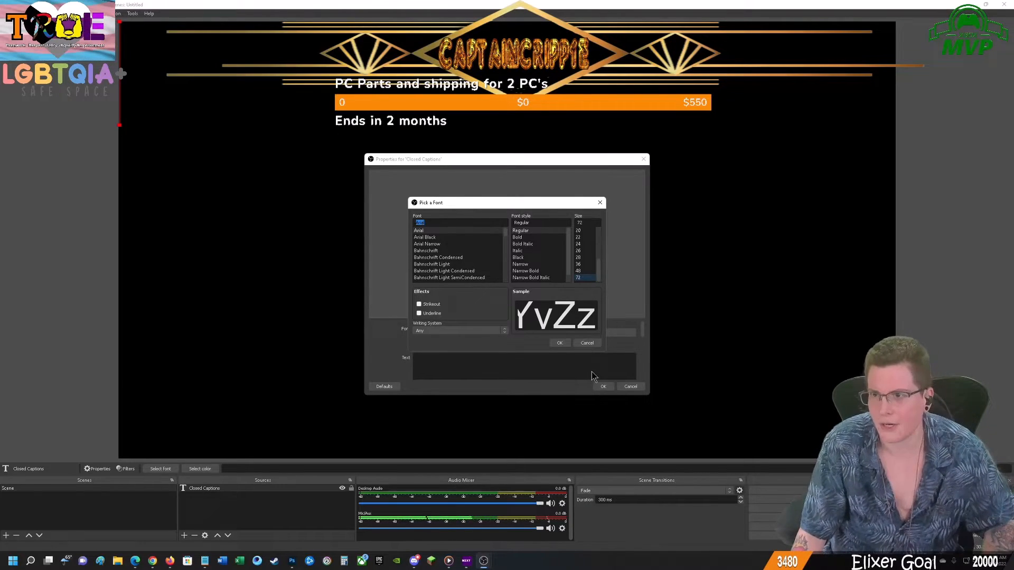
pyautogui.click(558, 342)
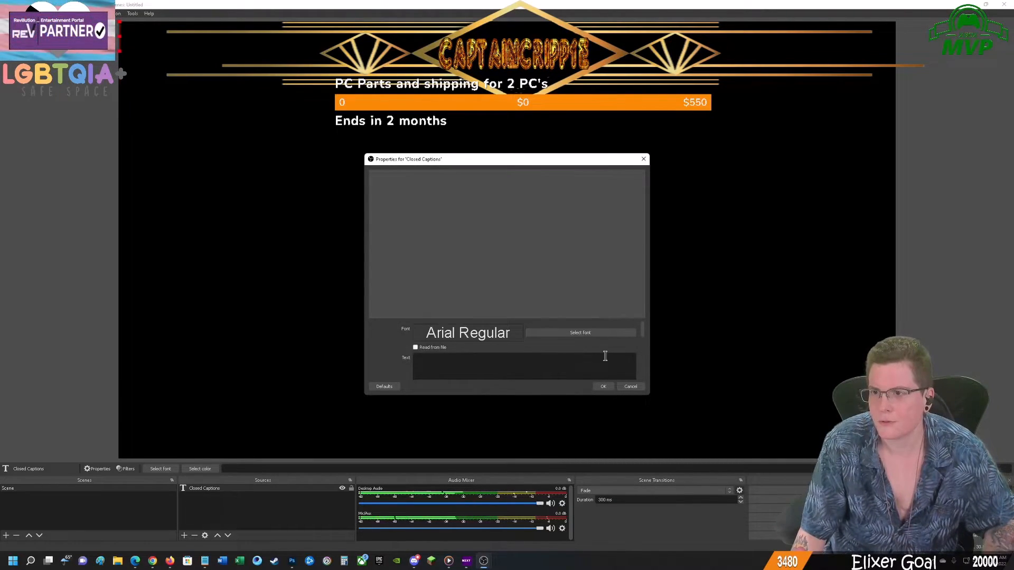
pyautogui.scroll(-3)
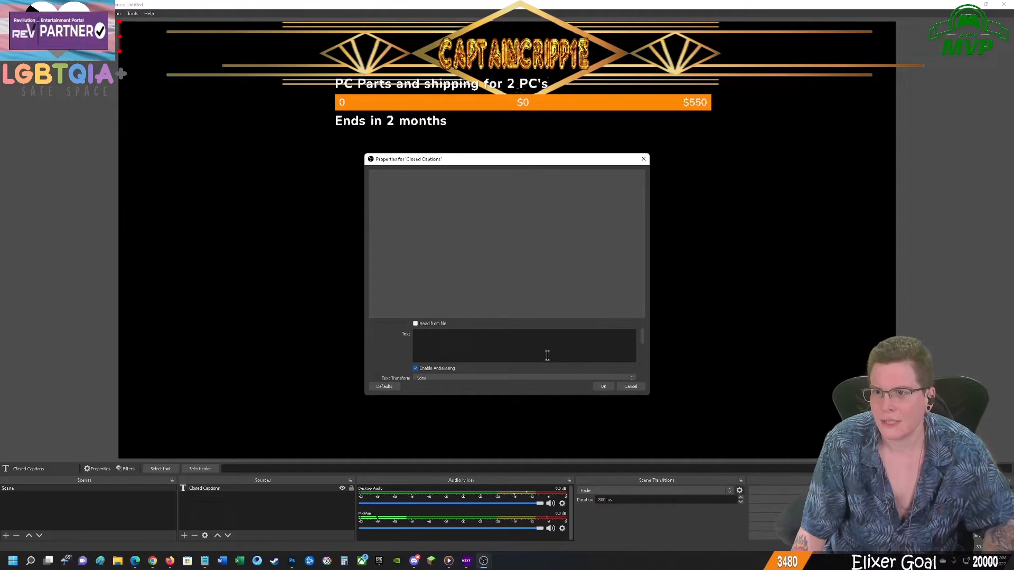
pyautogui.scroll(-3)
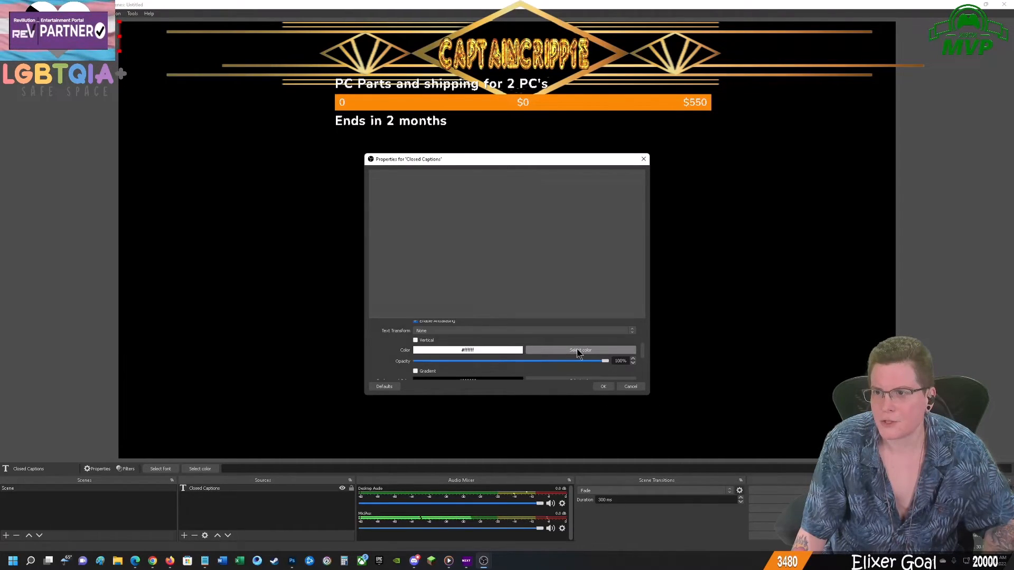
# - Give the caption text an orange colour and keep the source properties
pyautogui.click(579, 349)
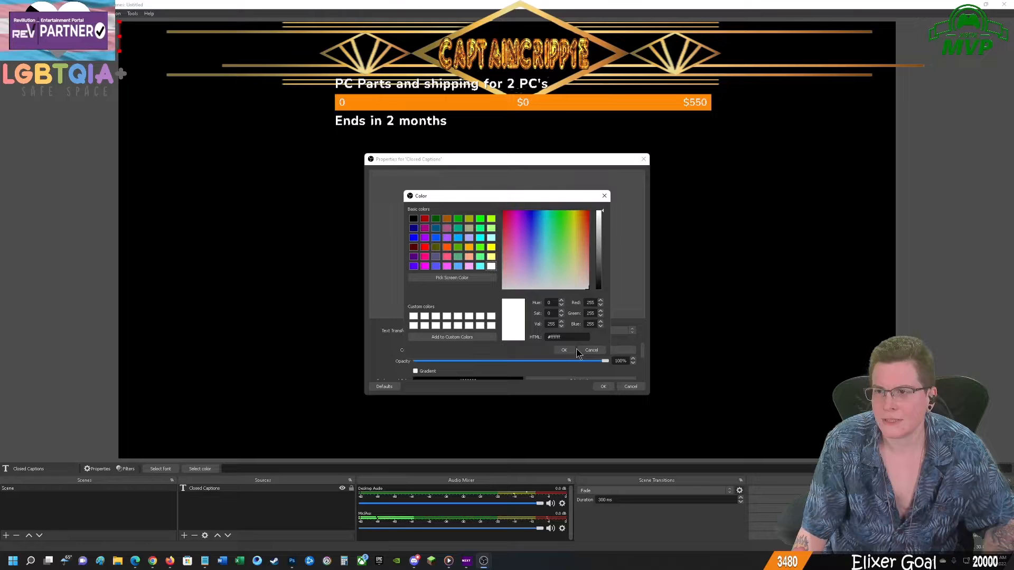
pyautogui.moveTo(443, 254)
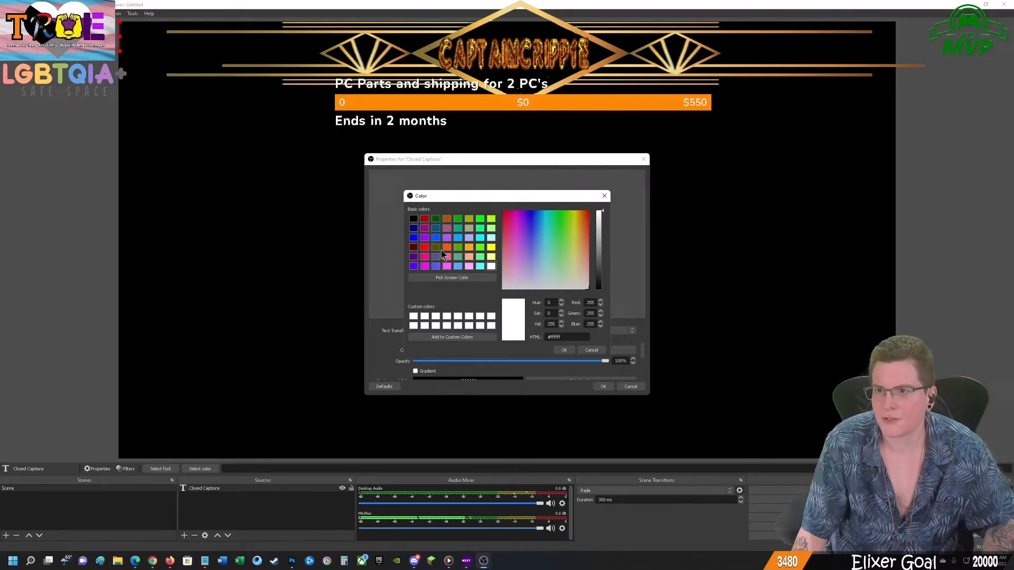
pyautogui.click(448, 247)
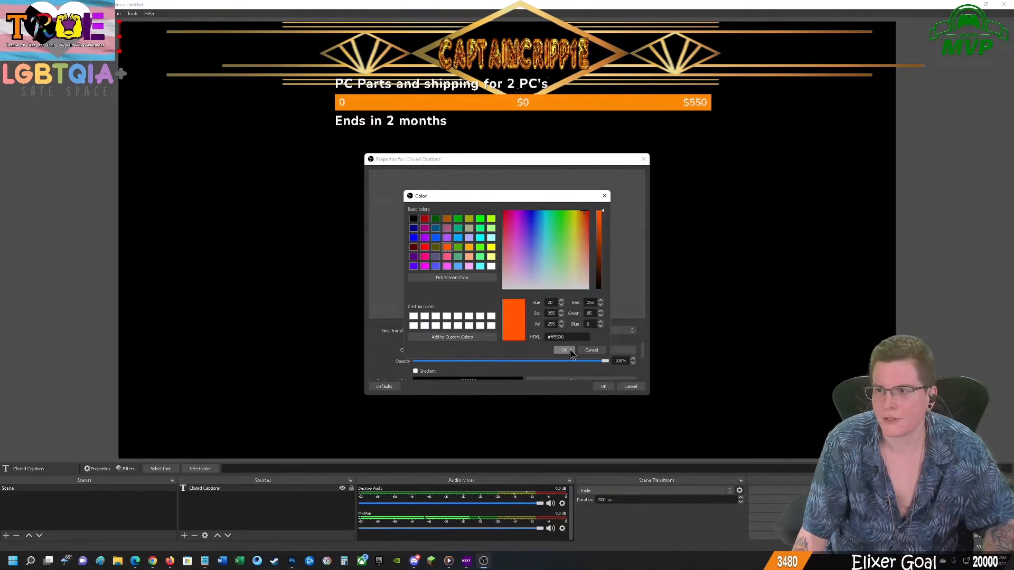
pyautogui.click(562, 350)
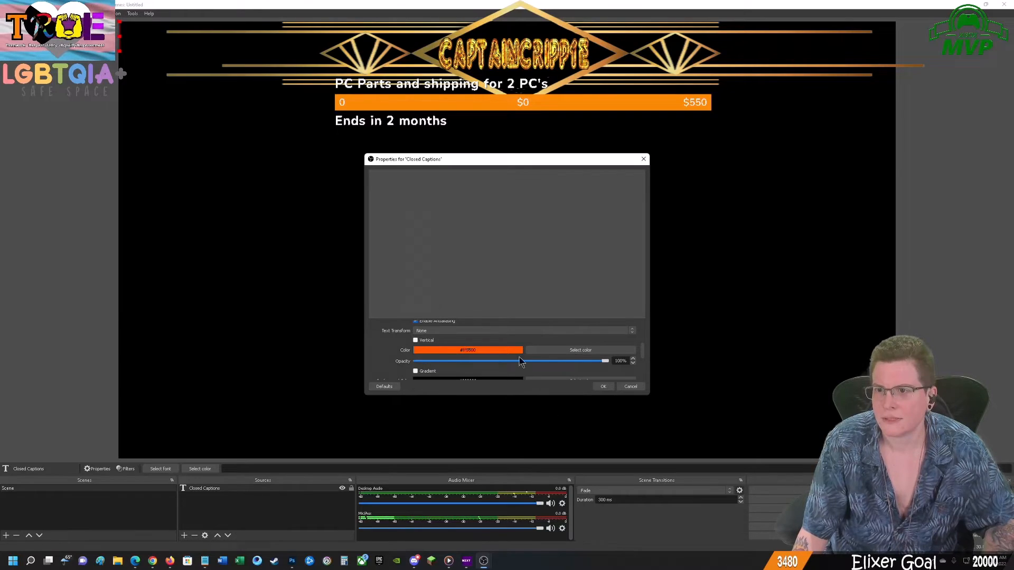
pyautogui.click(602, 386)
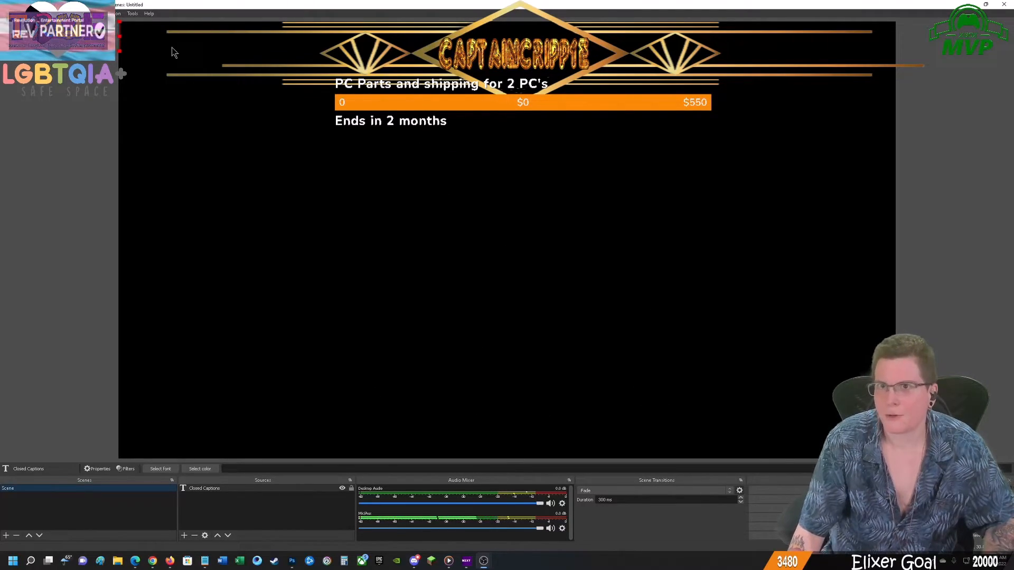
# - Set Text Output to the Closed Captions source with 3 lines and Add Punctuation, then save
pyautogui.click(133, 13)
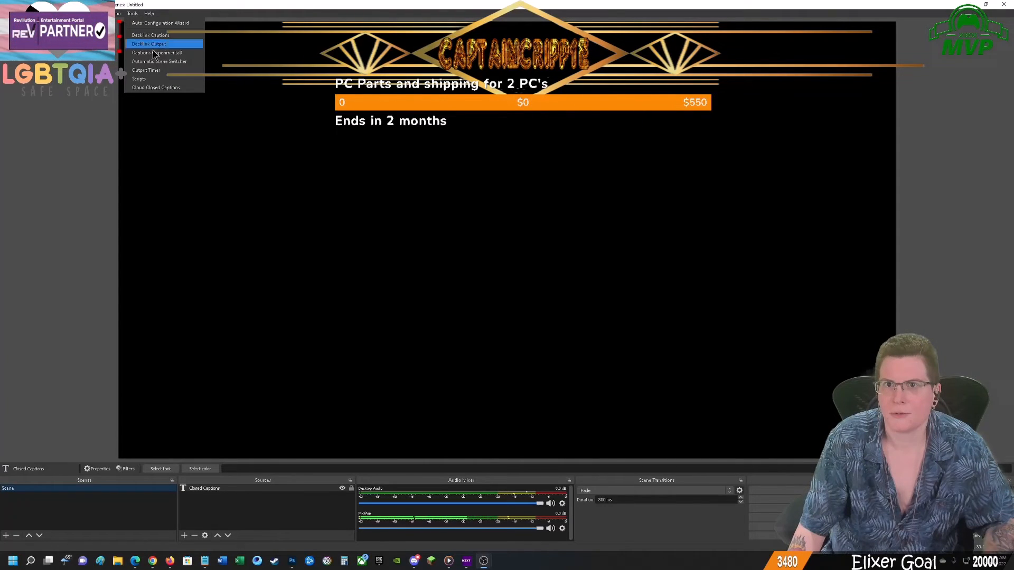
pyautogui.moveTo(180, 89)
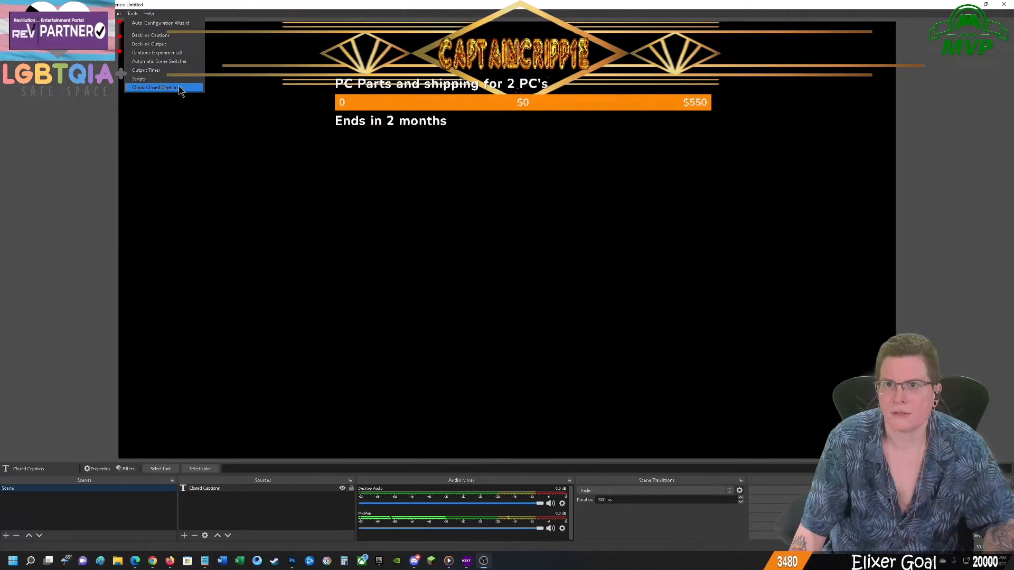
pyautogui.click(153, 88)
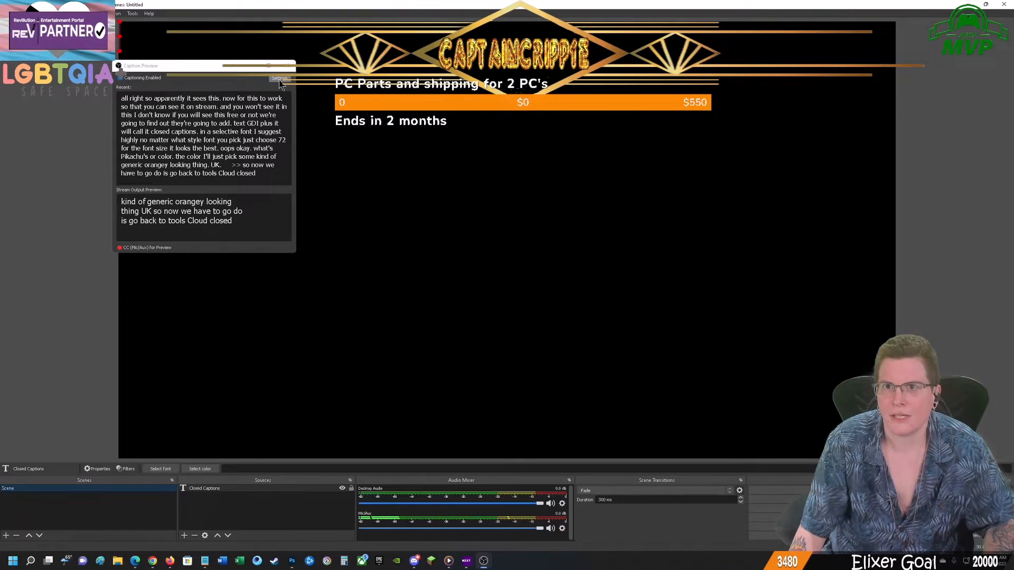
pyautogui.click(278, 77)
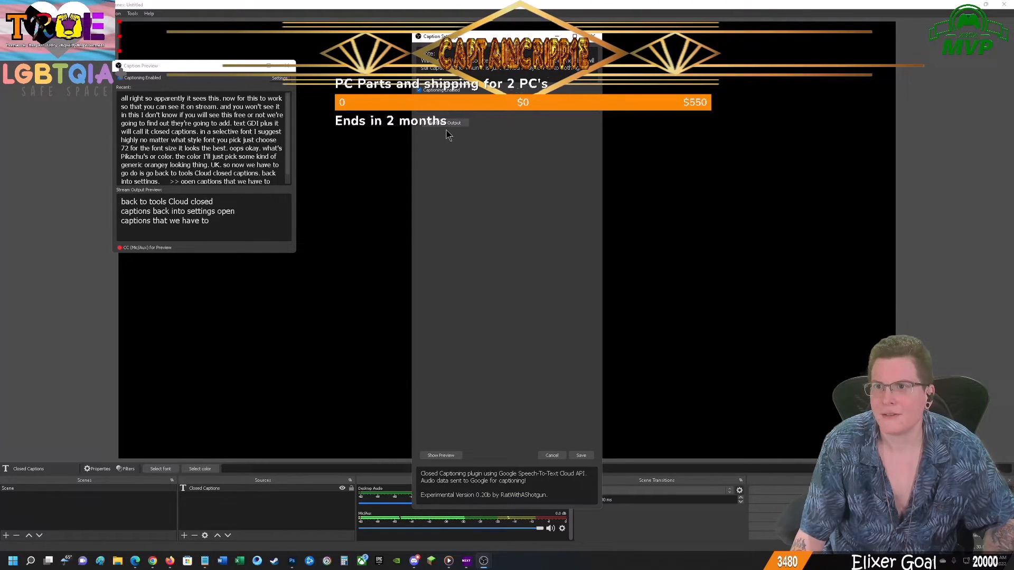
pyautogui.click(454, 122)
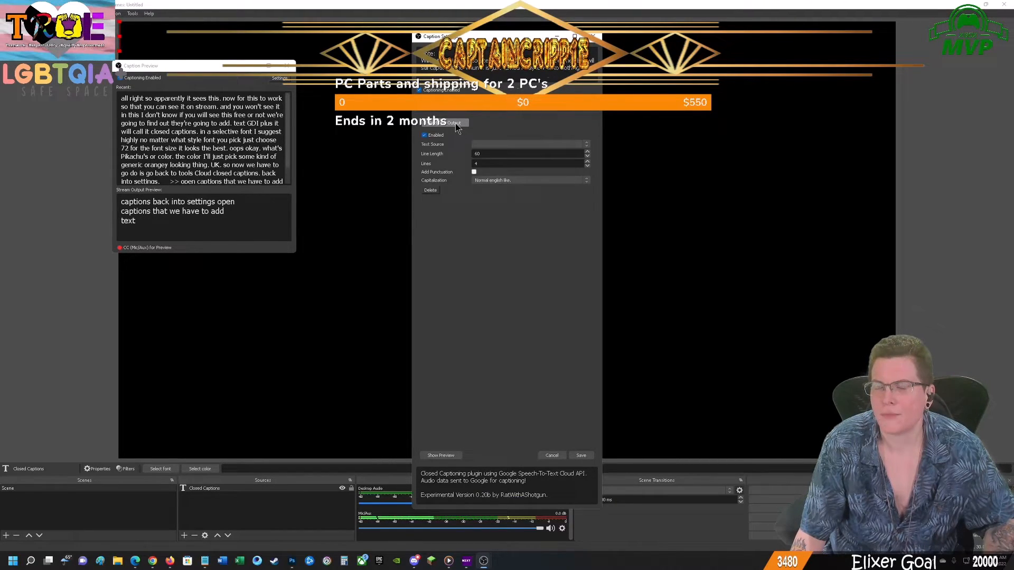
pyautogui.click(529, 144)
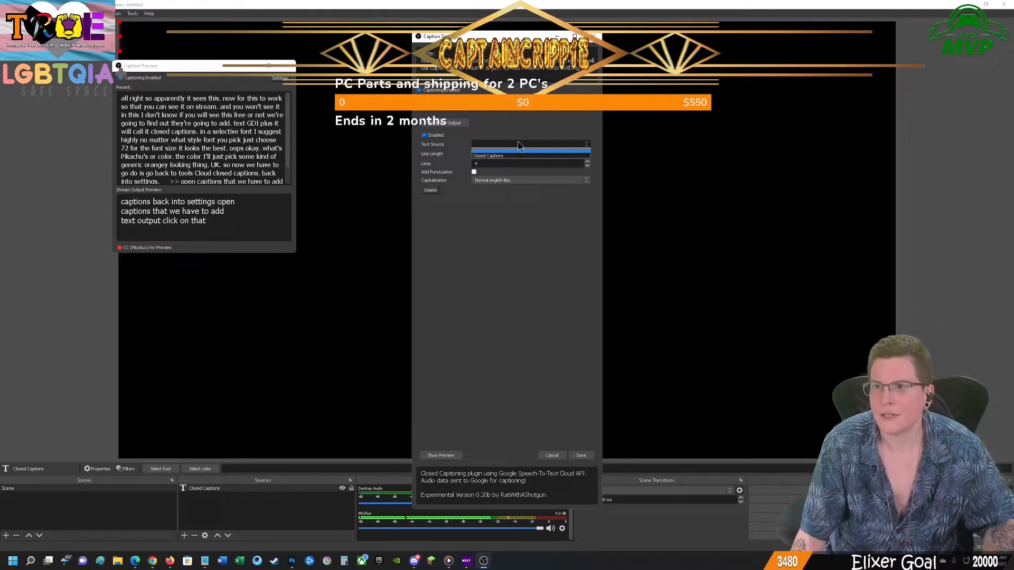
pyautogui.click(529, 155)
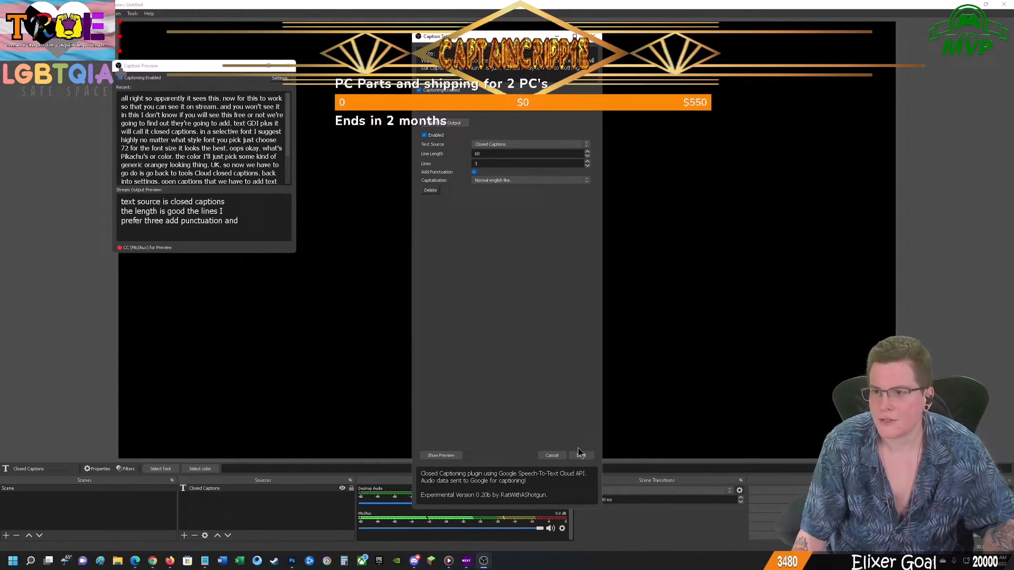
pyautogui.click(551, 455)
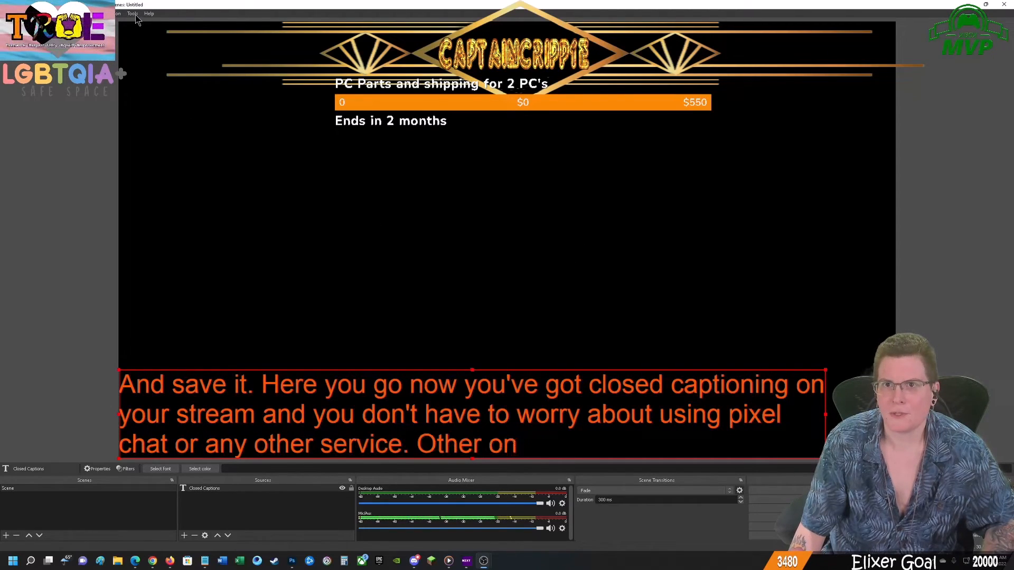
# - Bring the Cloud Closed Captions settings back up while orange captions run on the canvas
pyautogui.click(133, 13)
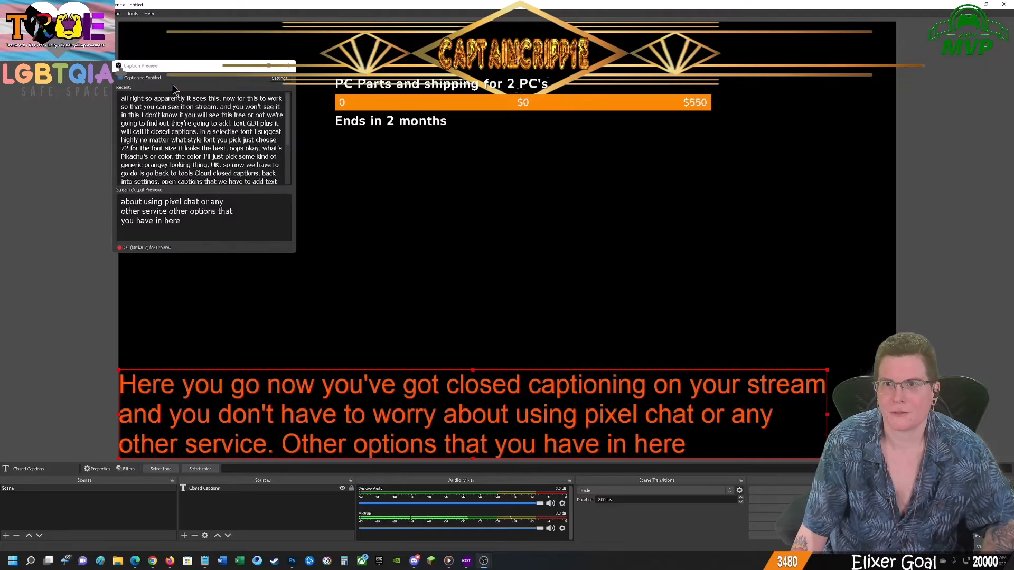
pyautogui.click(278, 78)
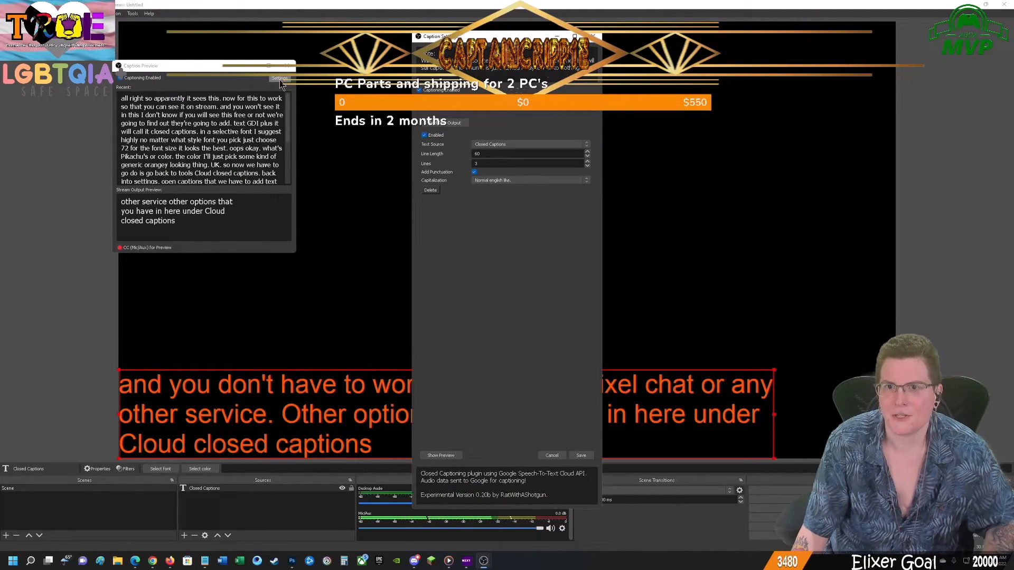